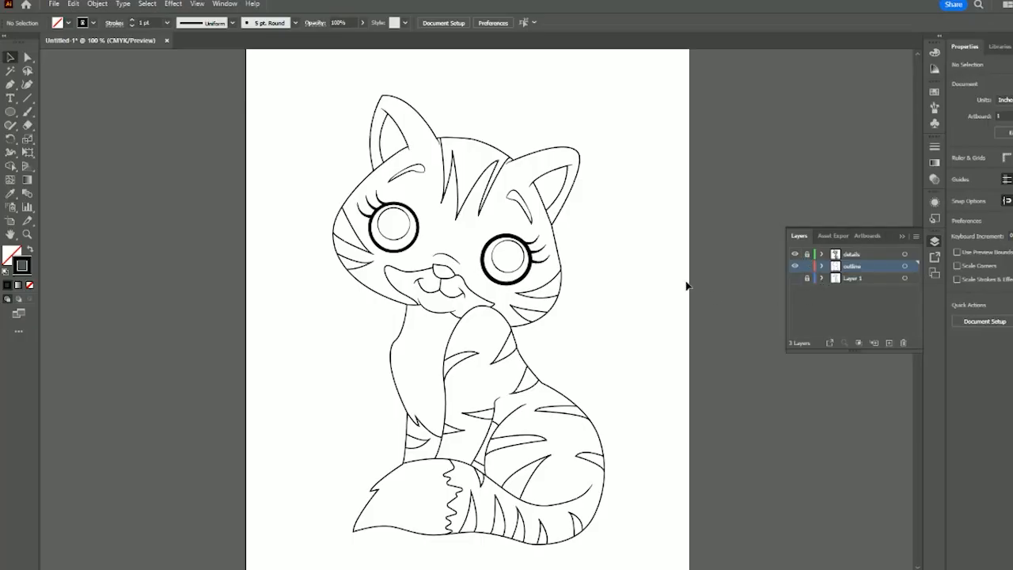
mouse_move(579, 170)
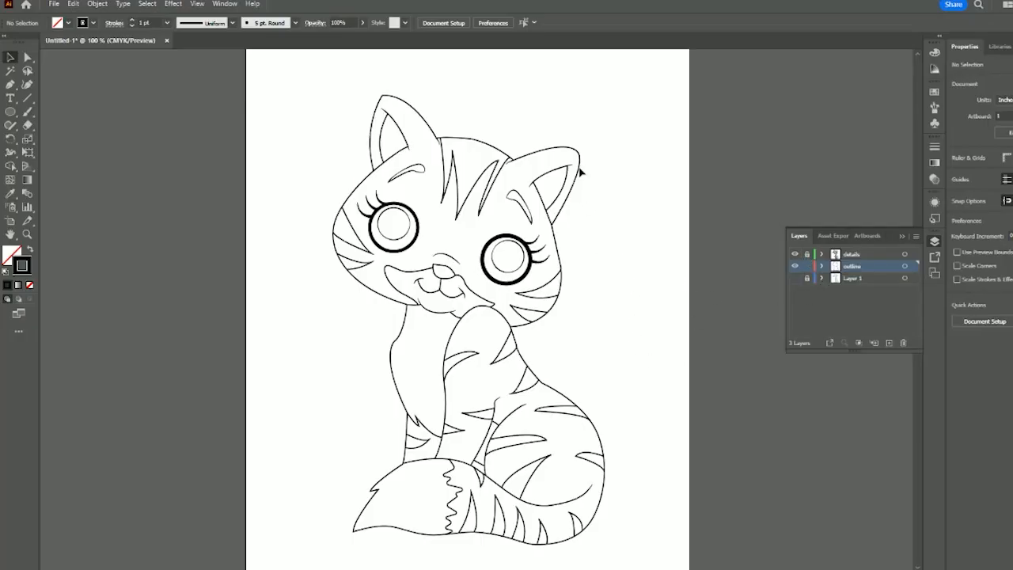
- Select the cat's outer outline path with the Stroke panel showing its 1 pt weight
click(575, 150)
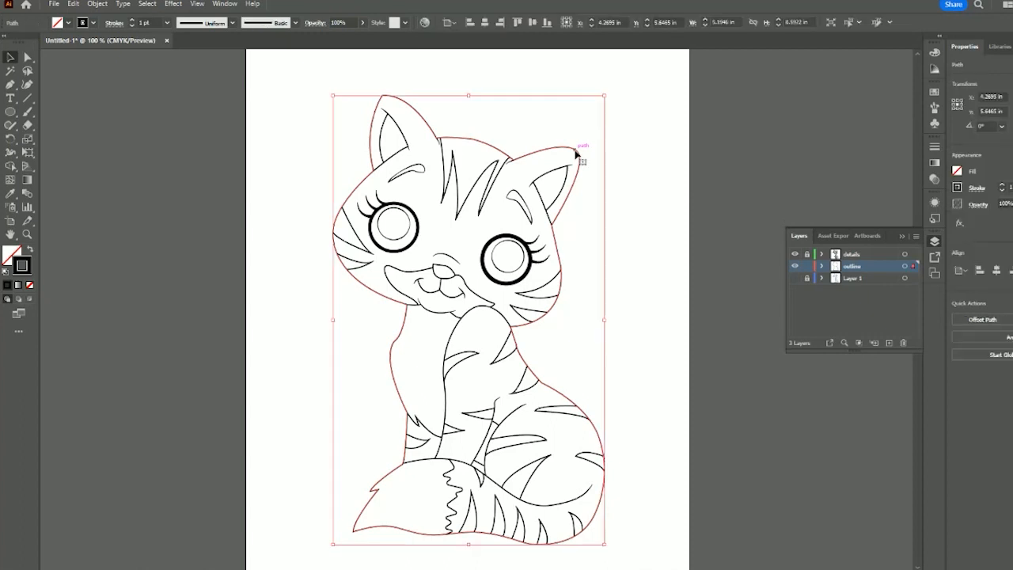
mouse_move(152, 233)
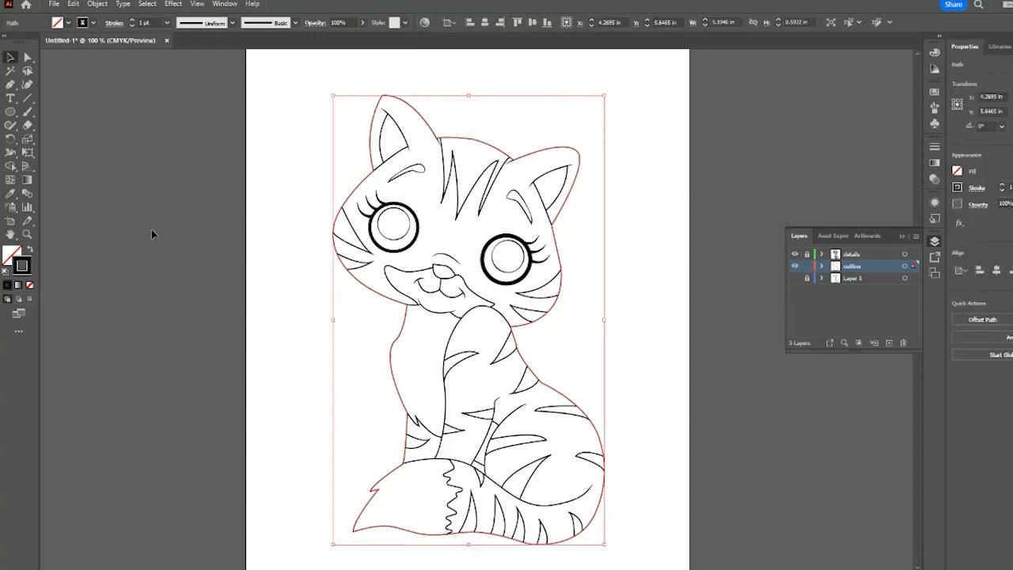
mouse_move(416, 136)
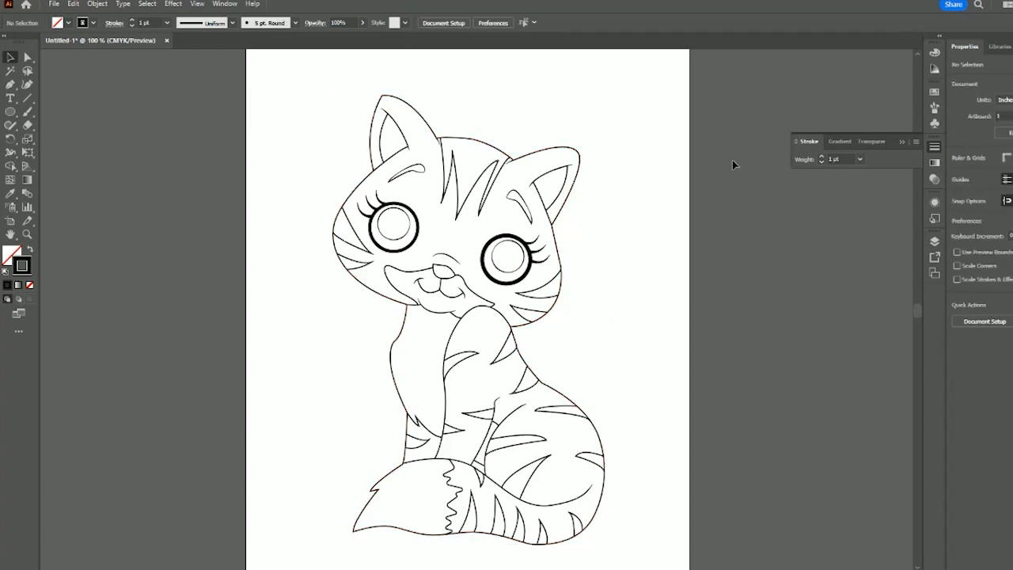
mouse_move(728, 166)
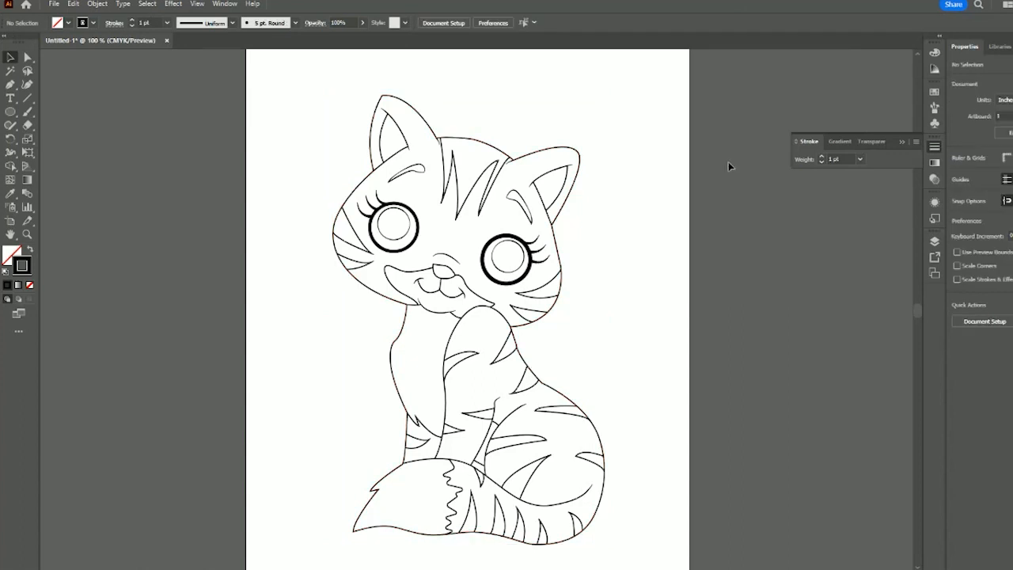
mouse_move(643, 153)
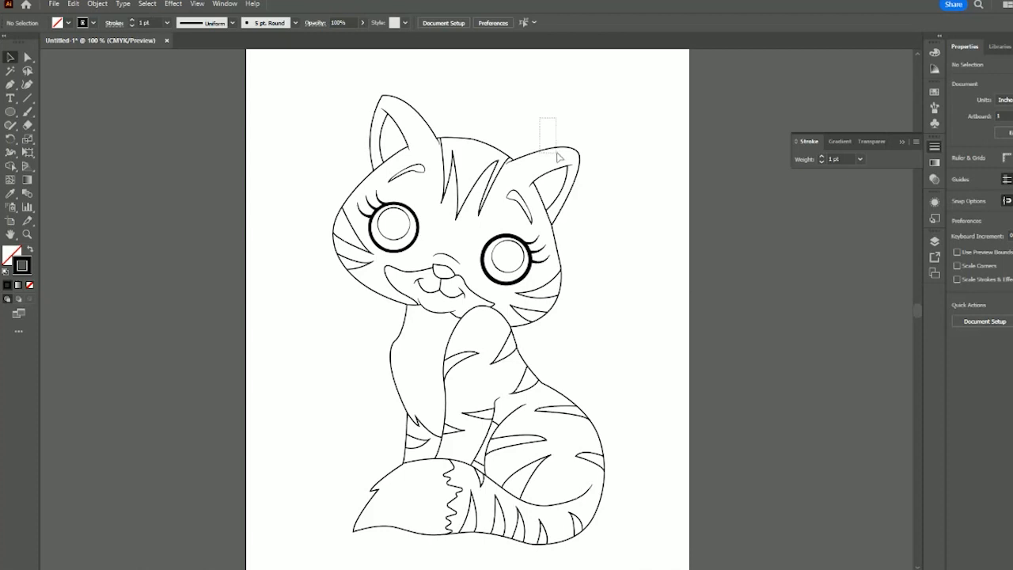
click(555, 147)
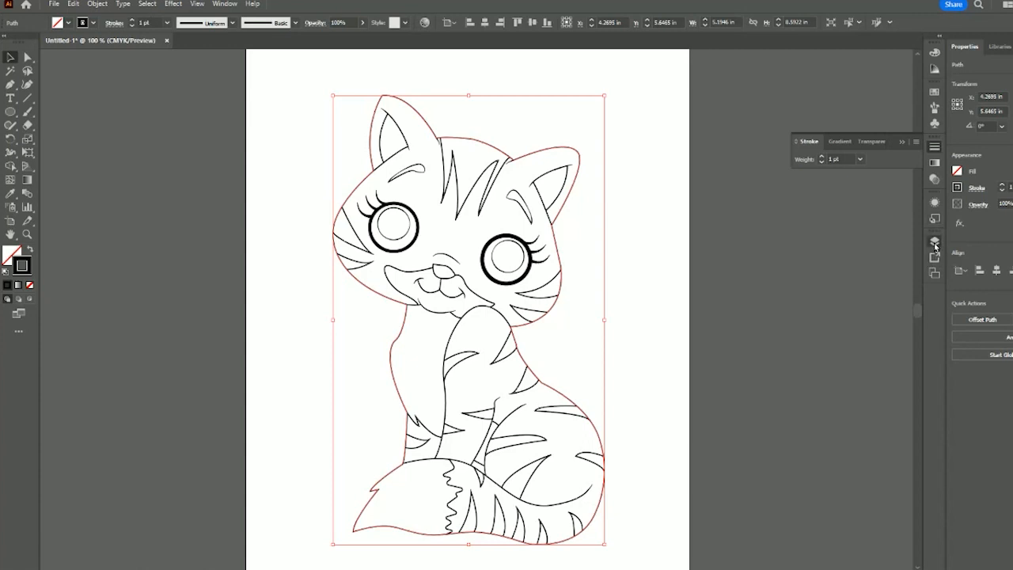
- Hide the details and base layers, leaving the silhouette path selected
click(794, 254)
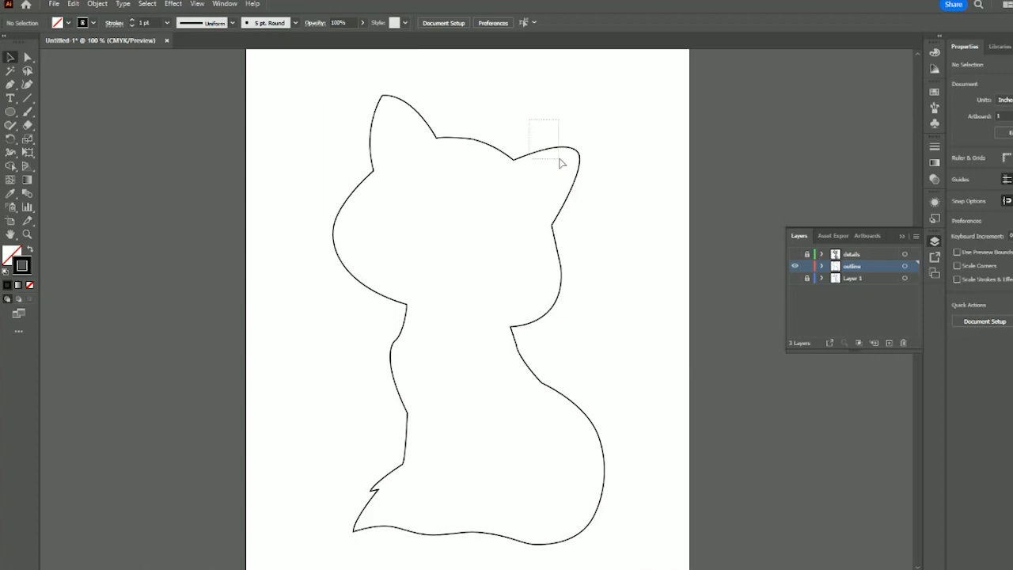
click(561, 162)
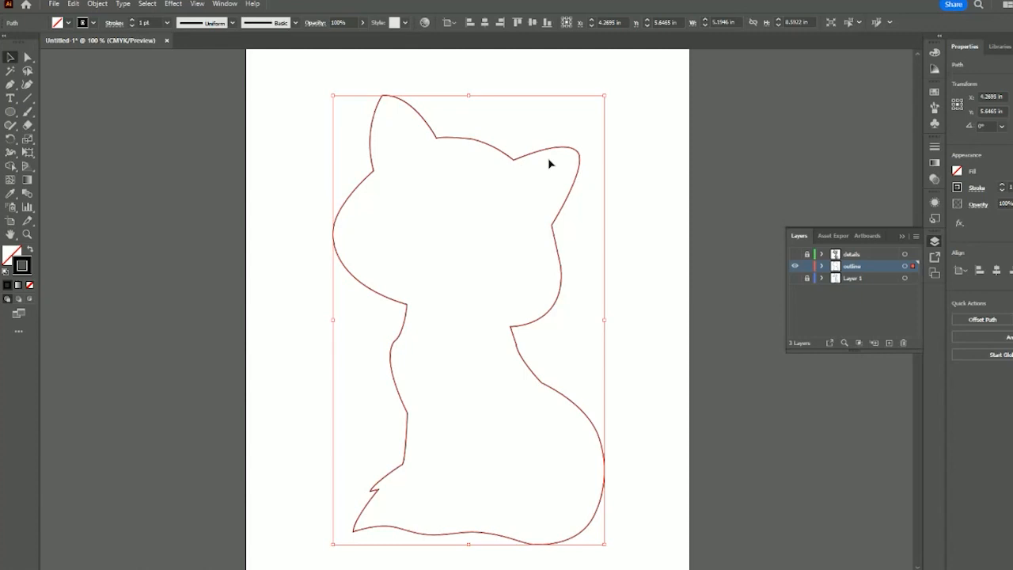
mouse_move(544, 158)
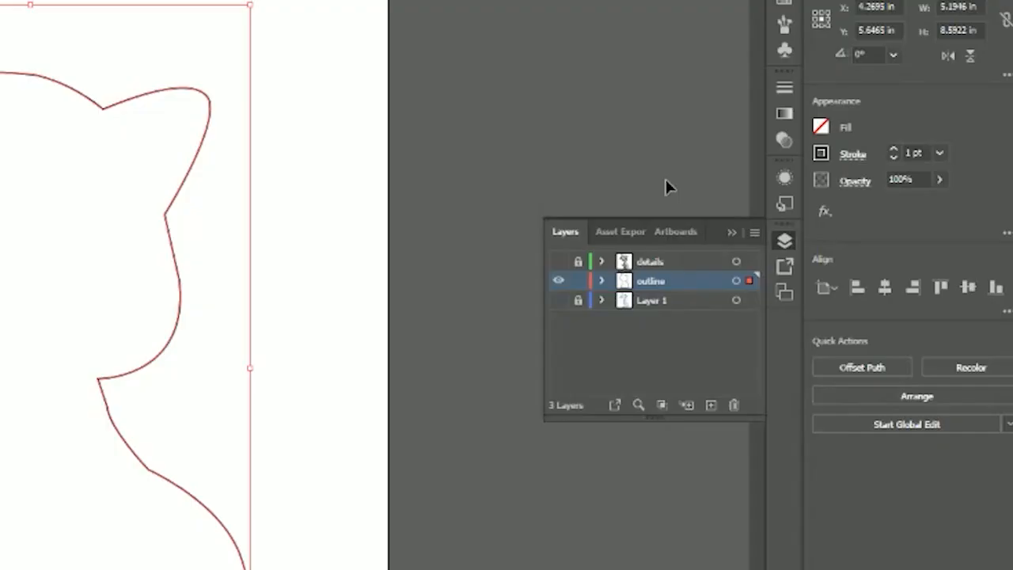
mouse_move(784, 178)
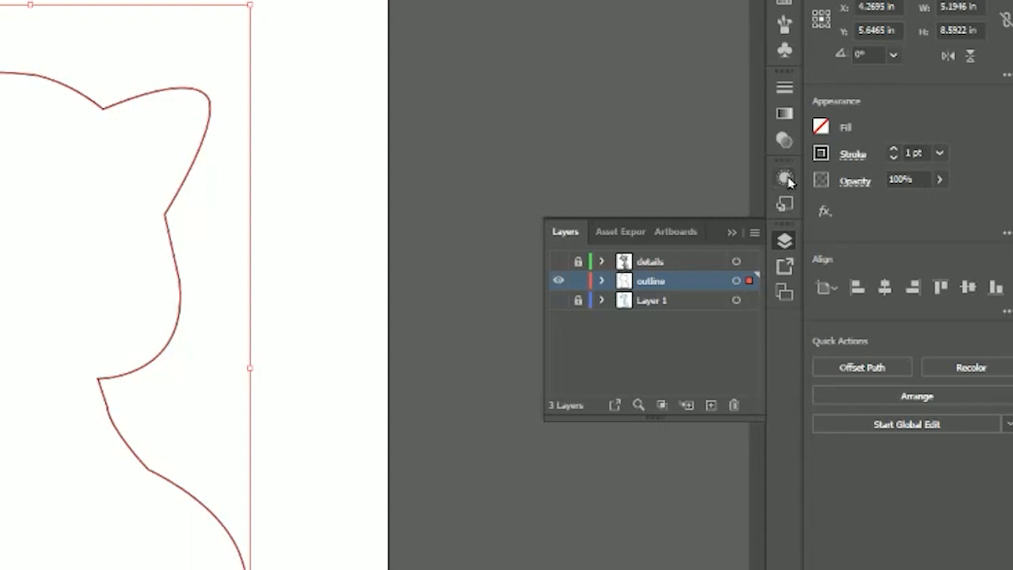
- Show the silhouette's Appearance stroke options and toggle the Dashed Line setting
click(784, 177)
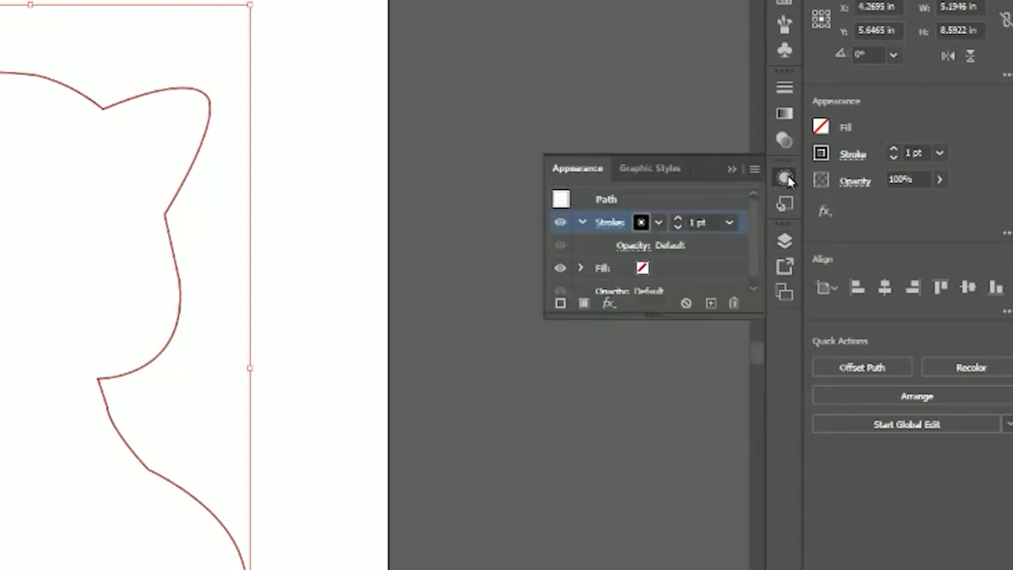
mouse_move(783, 178)
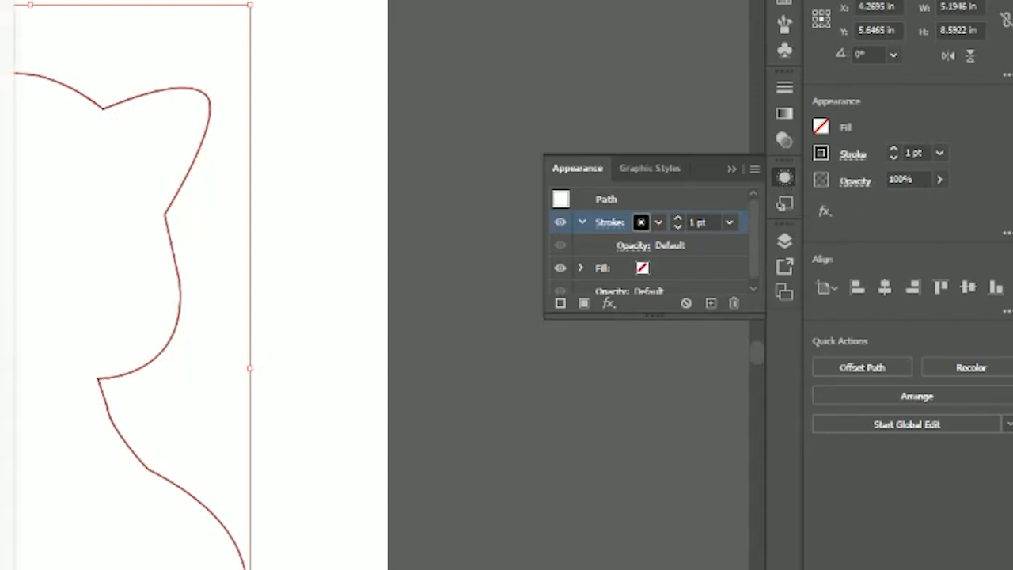
mouse_move(443, 272)
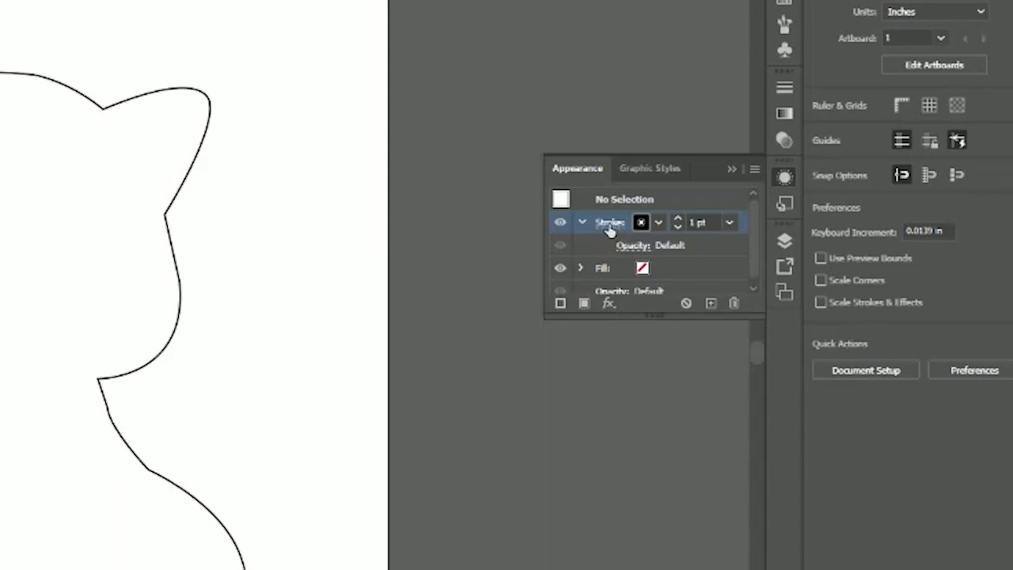
click(610, 222)
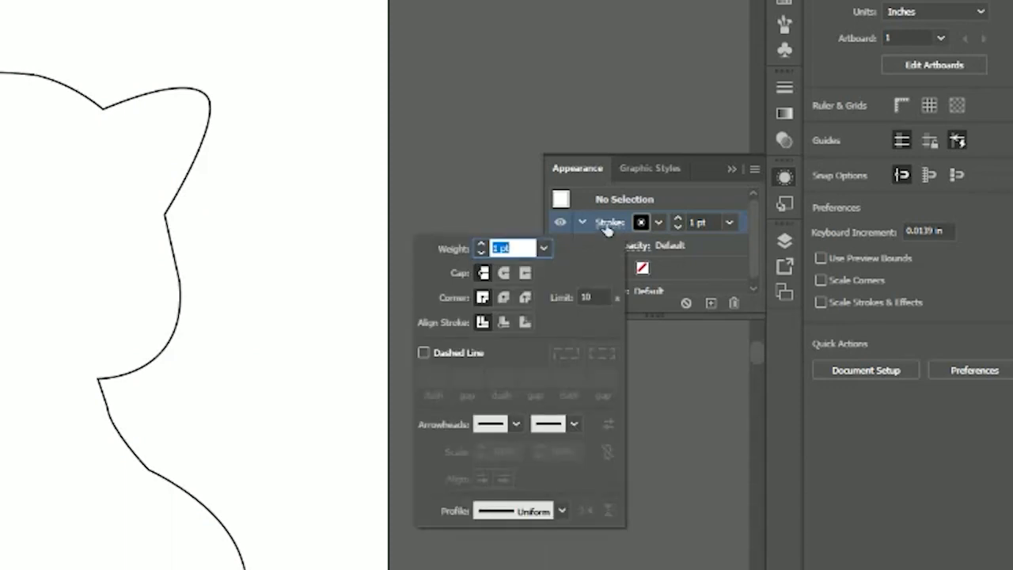
mouse_move(534, 269)
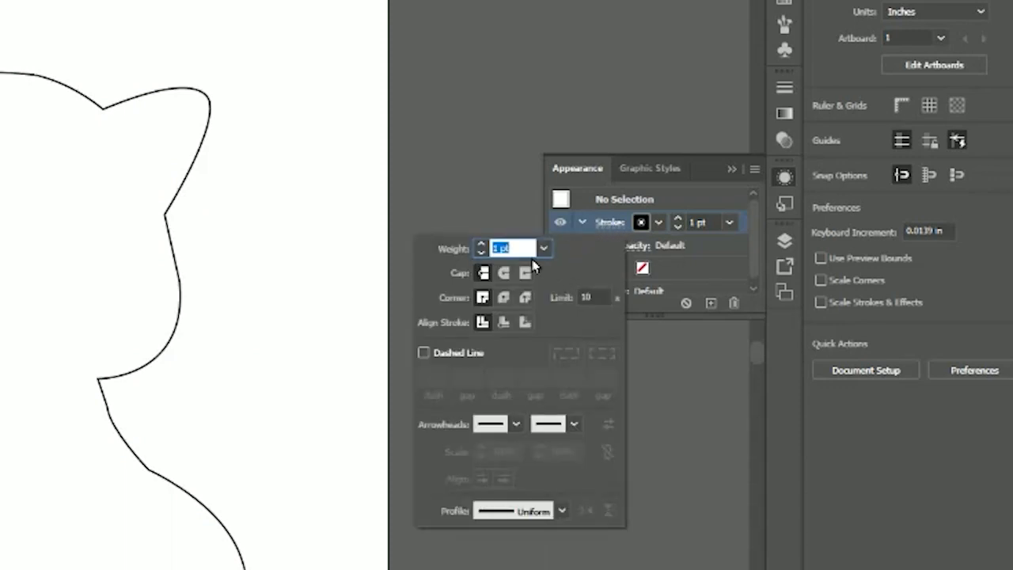
mouse_move(507, 355)
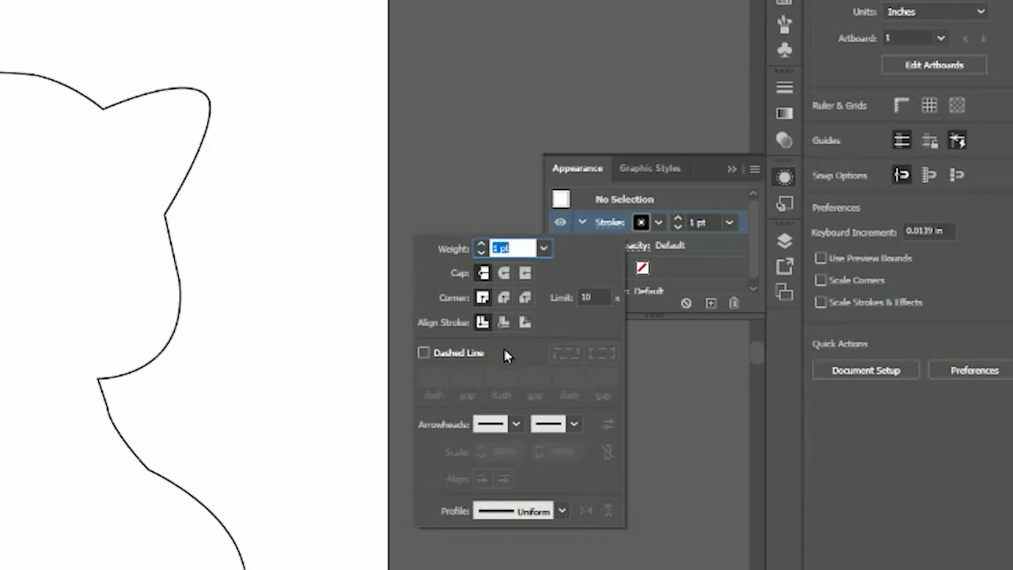
mouse_move(459, 380)
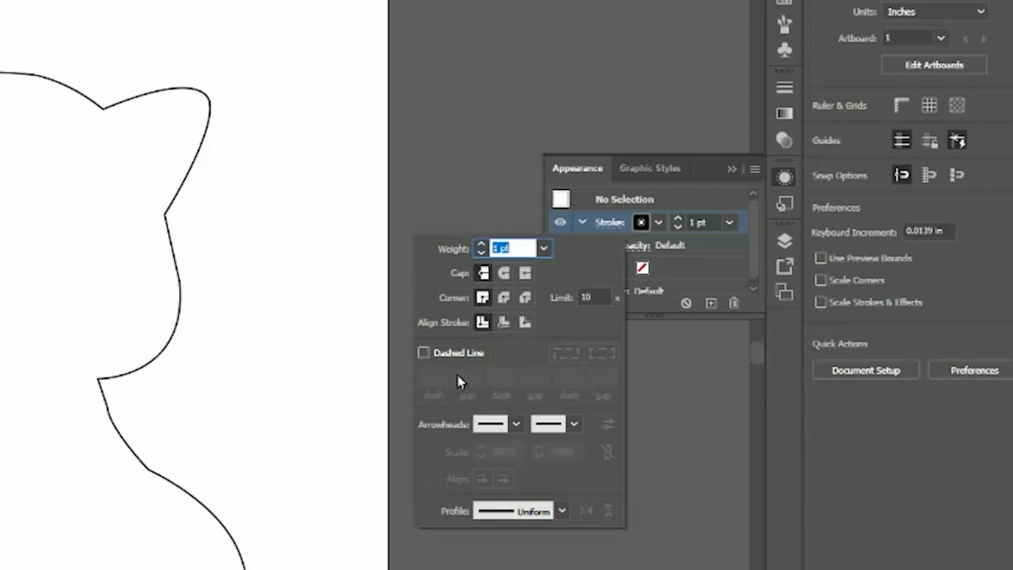
click(422, 353)
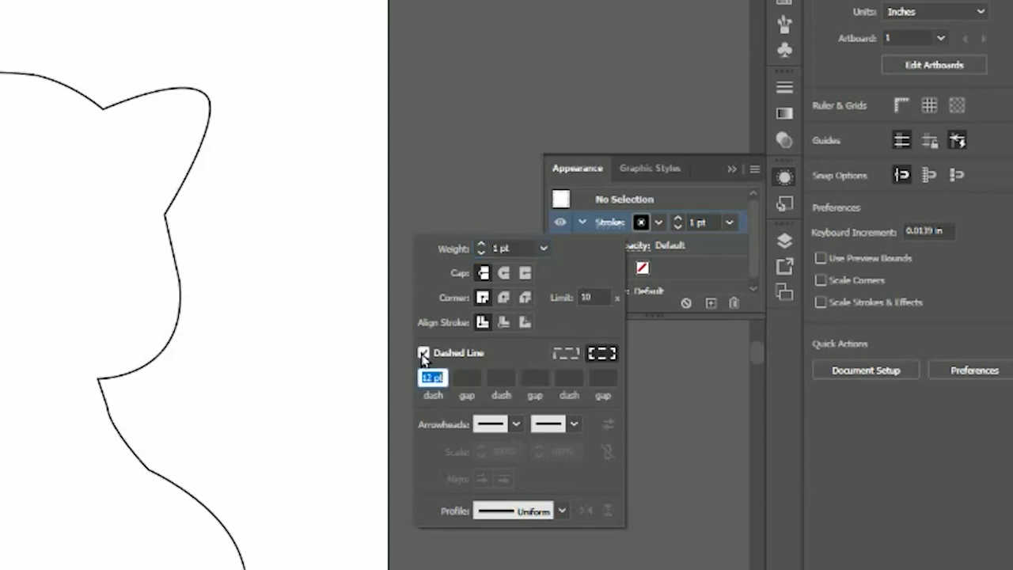
click(420, 353)
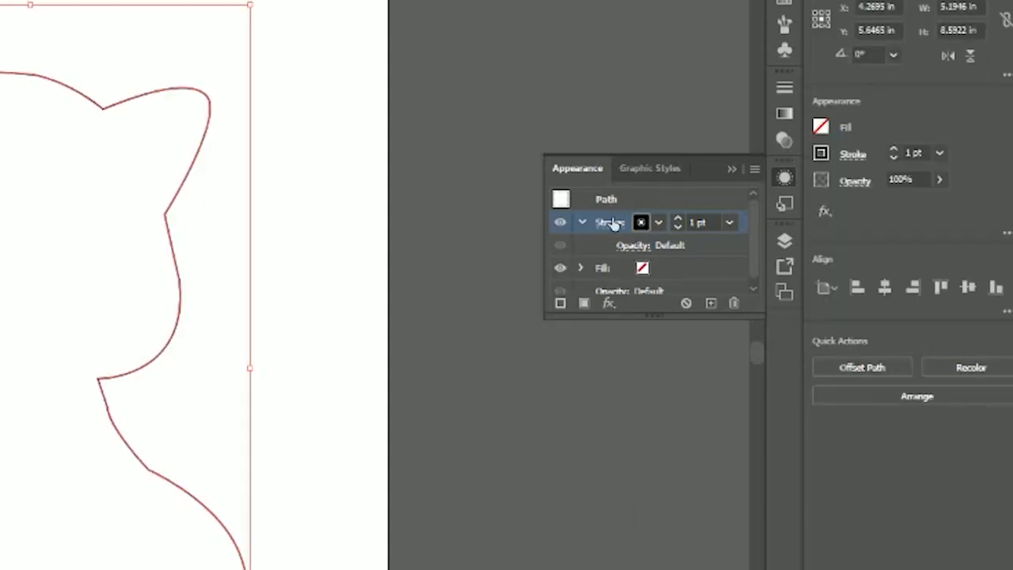
mouse_move(610, 231)
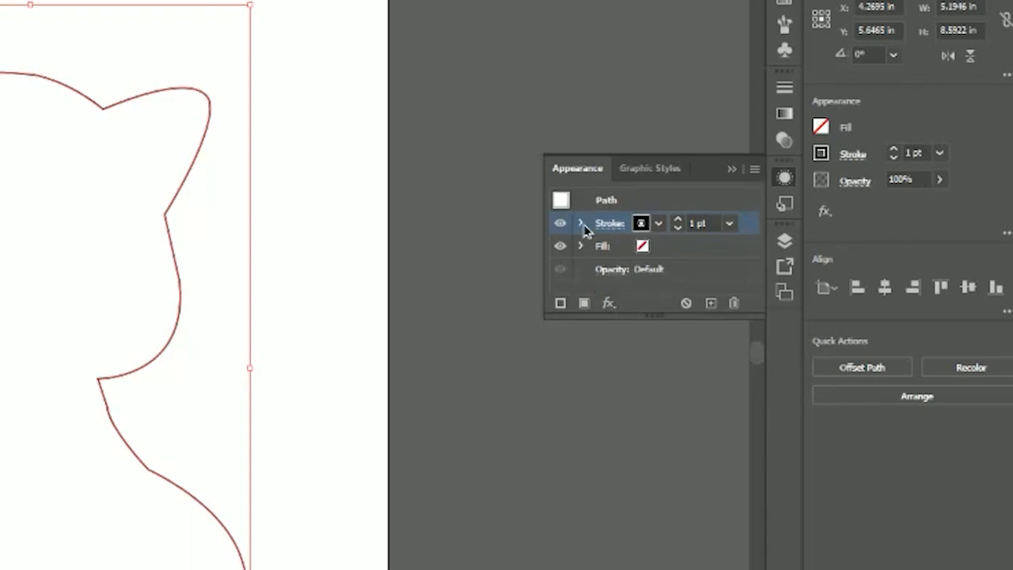
- Enable Dashed Line on the outline stroke, giving 12 pt dashes around the cat
click(581, 222)
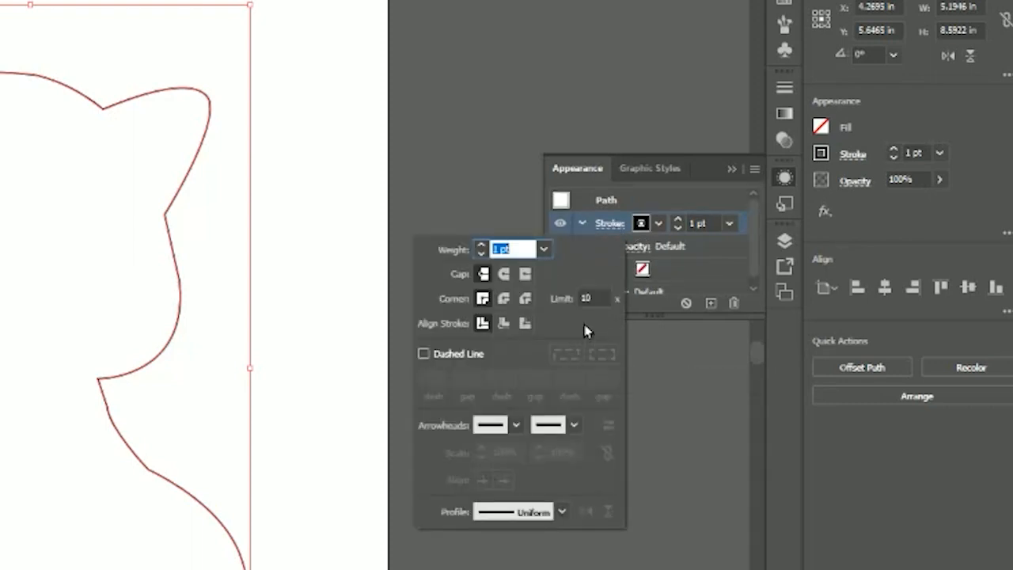
click(424, 354)
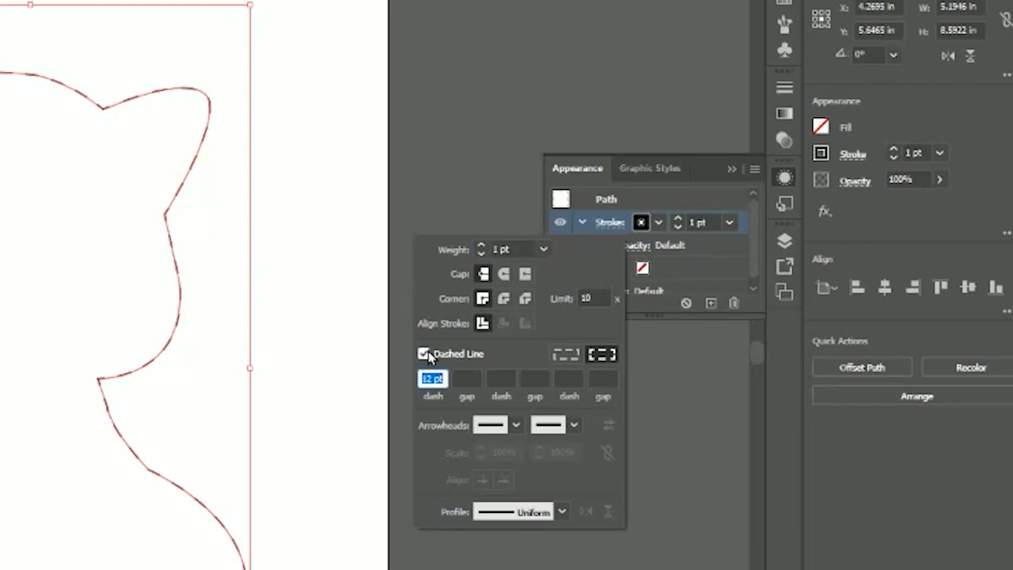
mouse_move(567, 377)
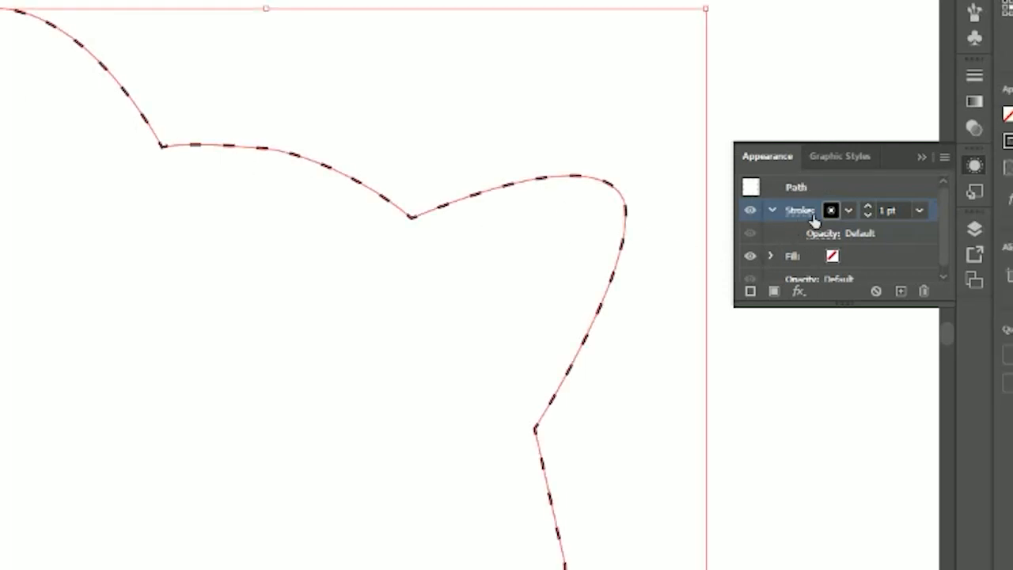
- Change the outline's dashed stroke to 5 pt dashes with 10 pt gaps
click(800, 210)
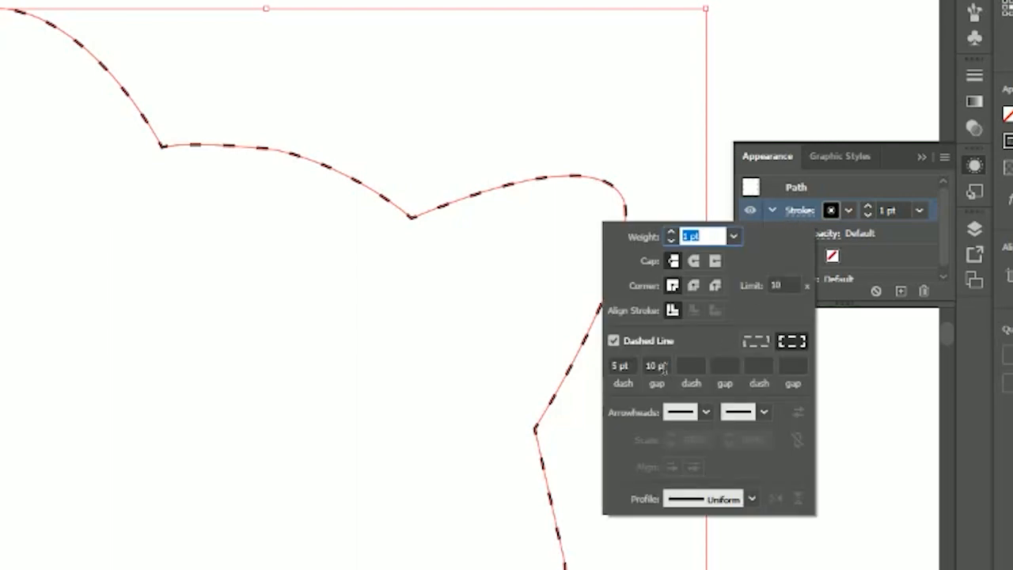
click(655, 366)
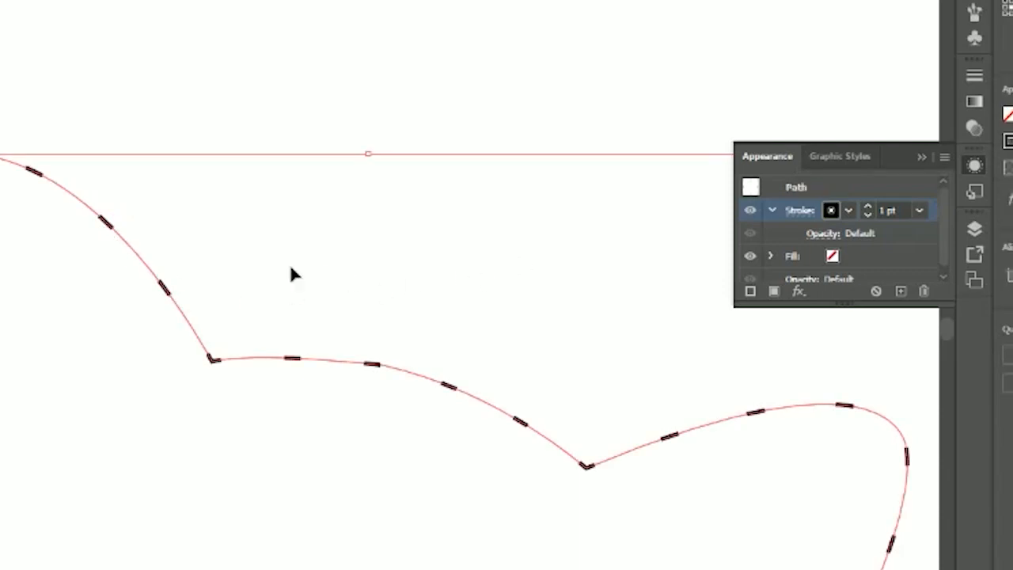
- Set 2 pt dashes, 20 pt gaps and Round Cap so the outline becomes dots
click(800, 210)
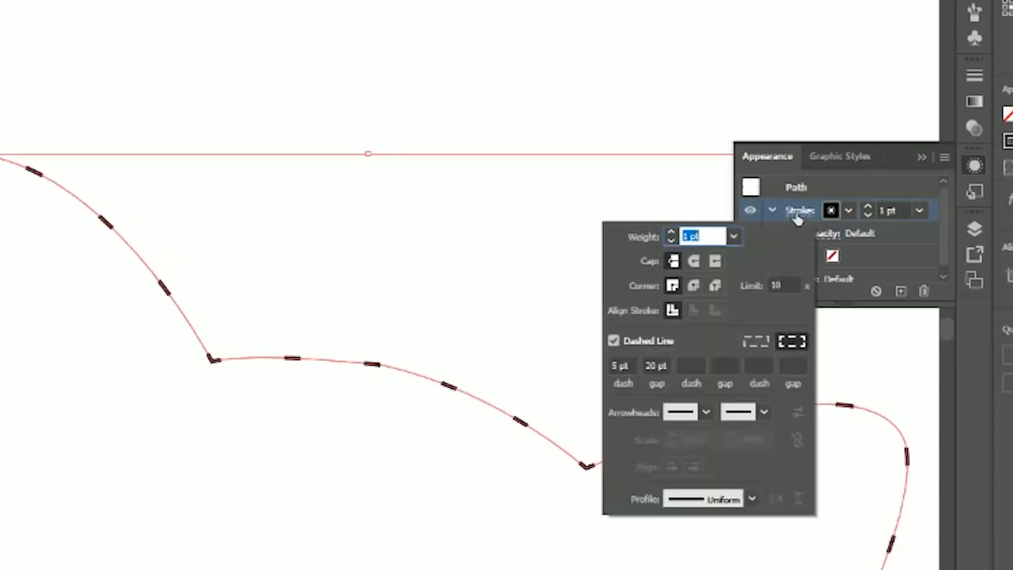
mouse_move(762, 297)
text(2)
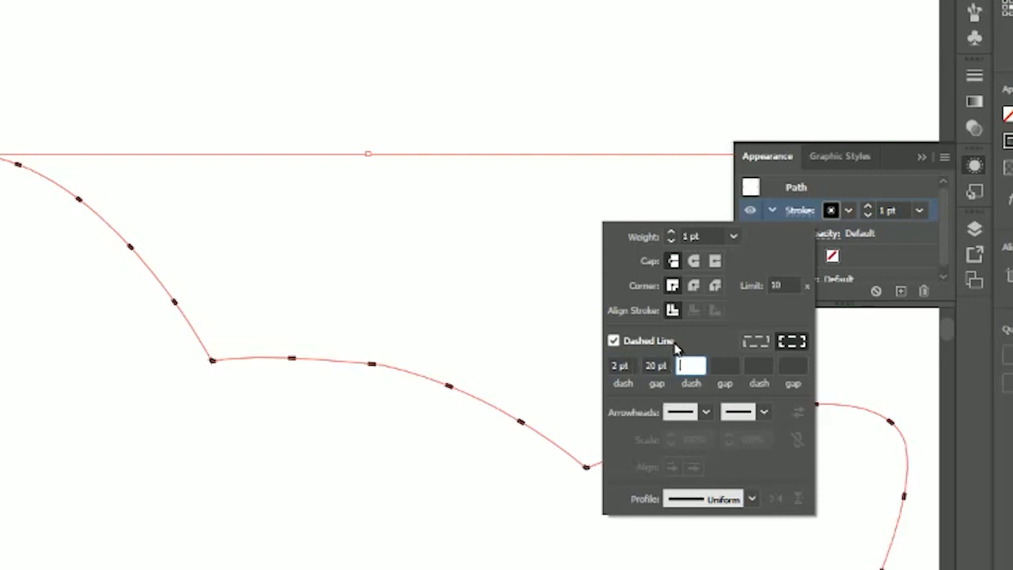
mouse_move(654, 269)
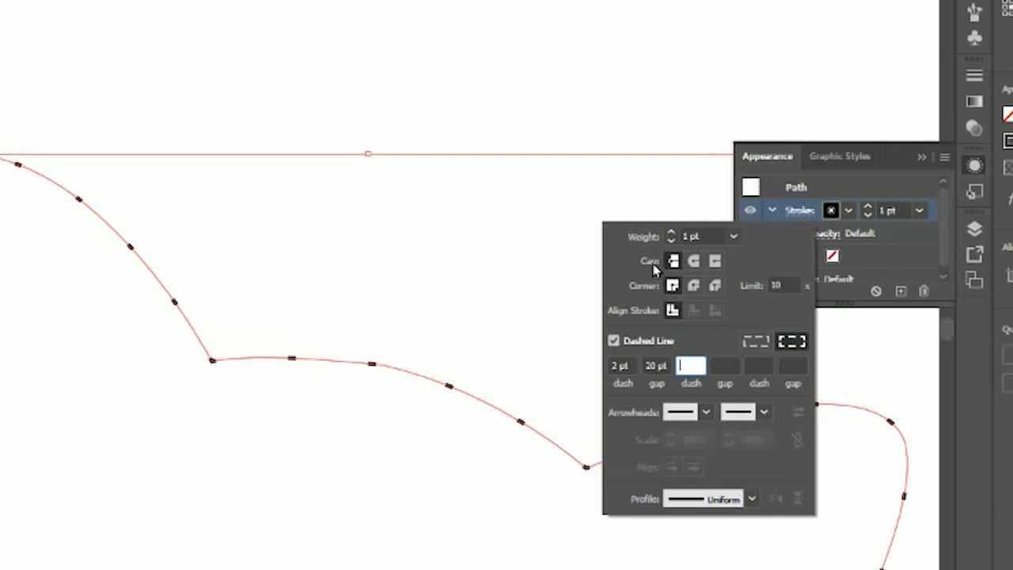
click(693, 261)
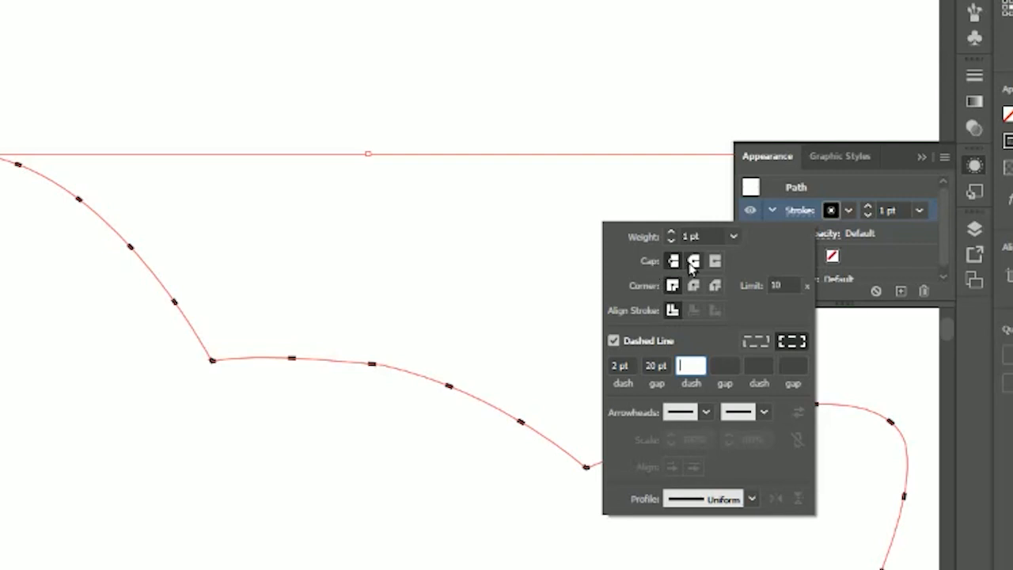
click(694, 261)
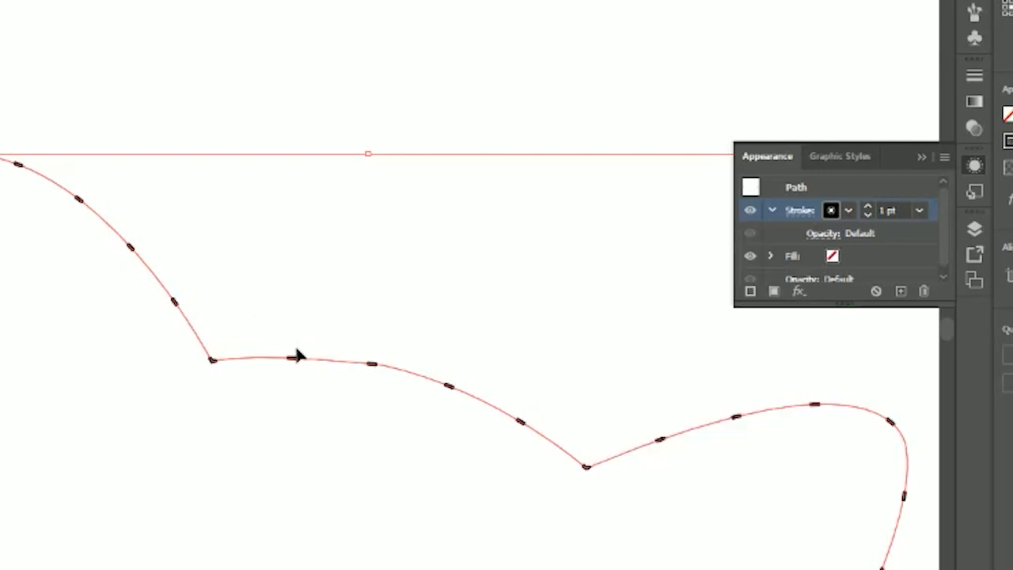
mouse_move(296, 364)
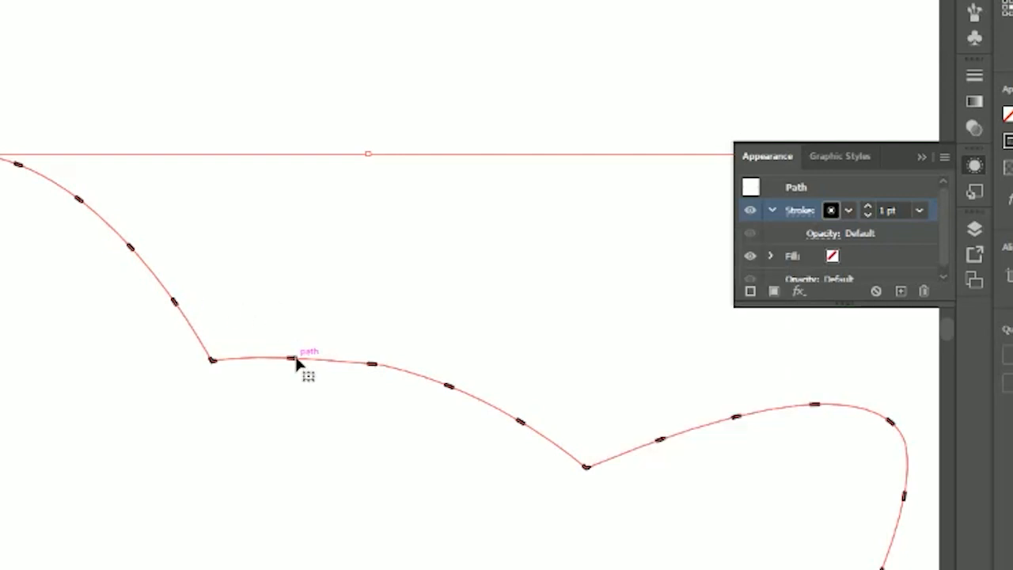
mouse_move(295, 372)
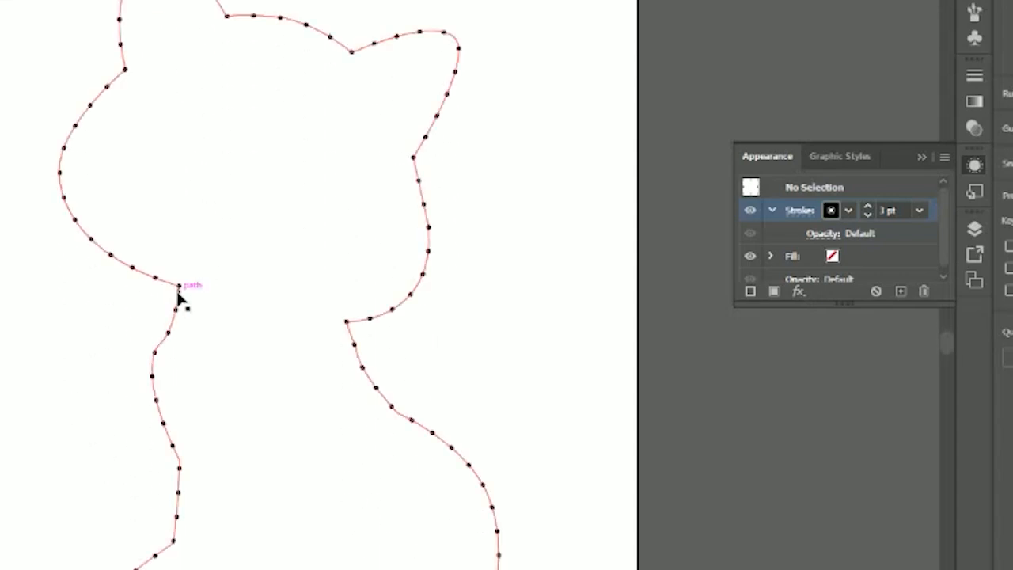
click(181, 299)
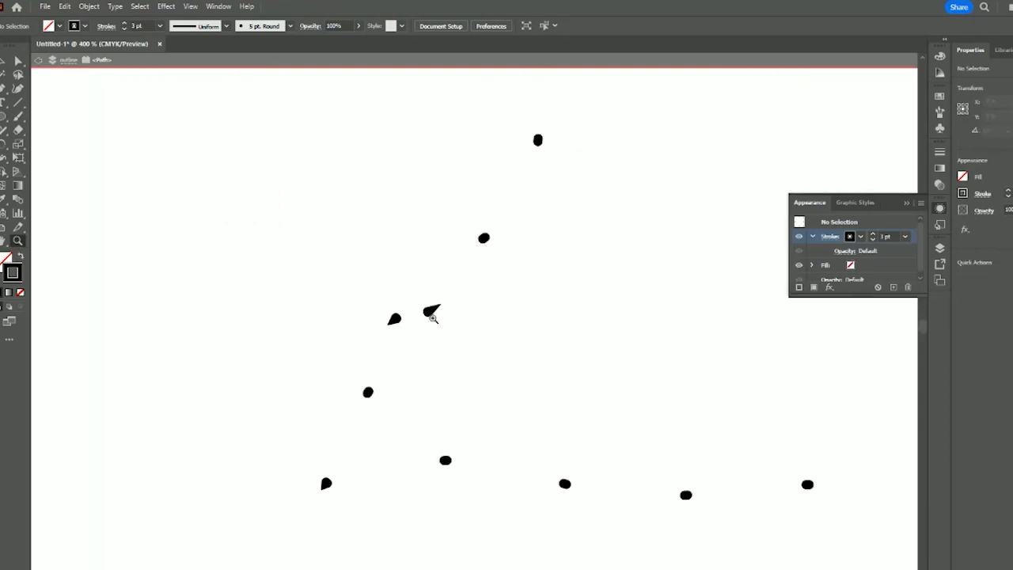
mouse_move(423, 317)
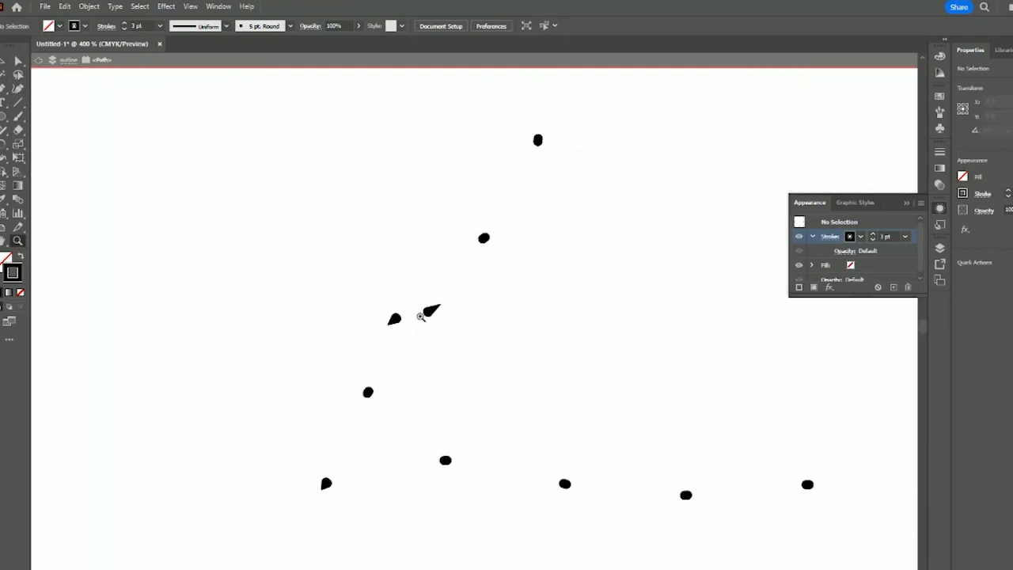
- Give the dotted outline a 3 pt stroke with 1 pt dashes and 40 pt gaps
click(430, 315)
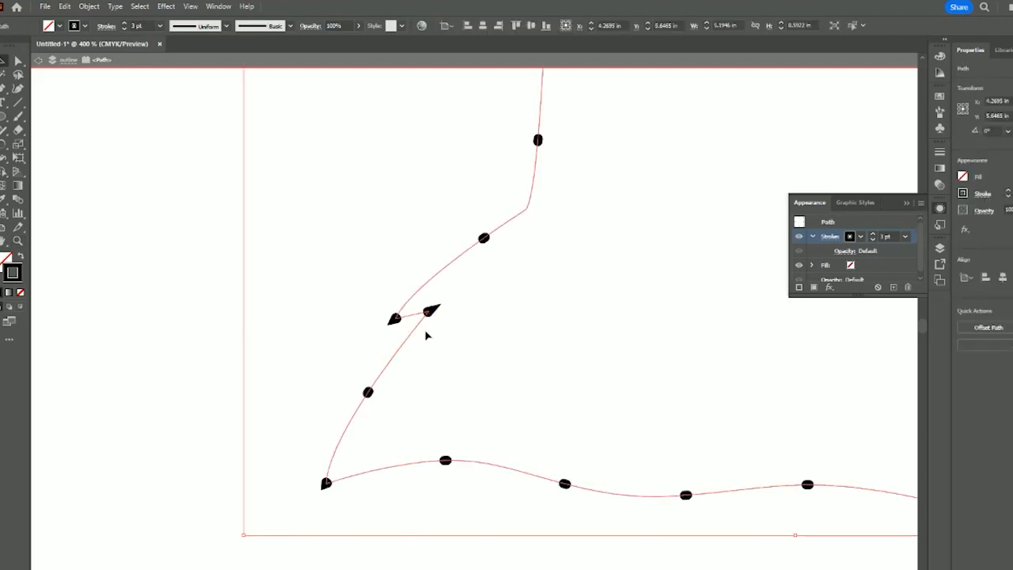
click(830, 236)
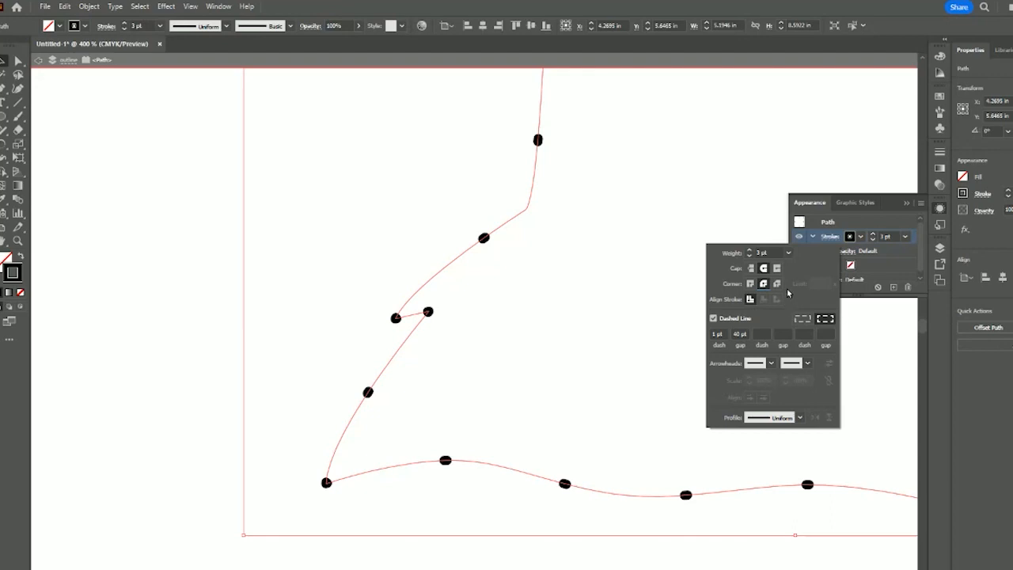
mouse_move(780, 299)
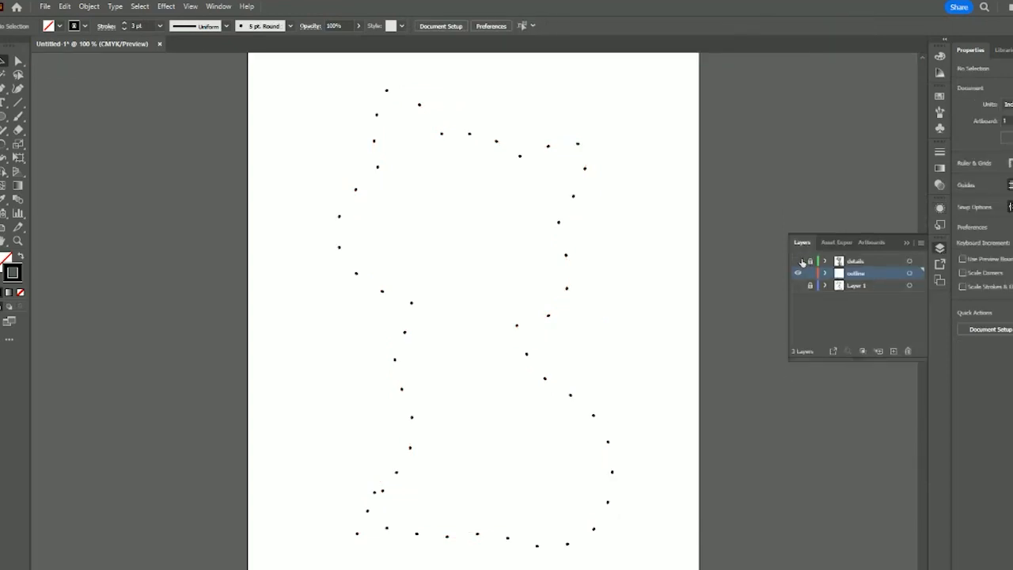
- Show the details layer again, add two new layers, and rename the top one 'letters'
click(798, 260)
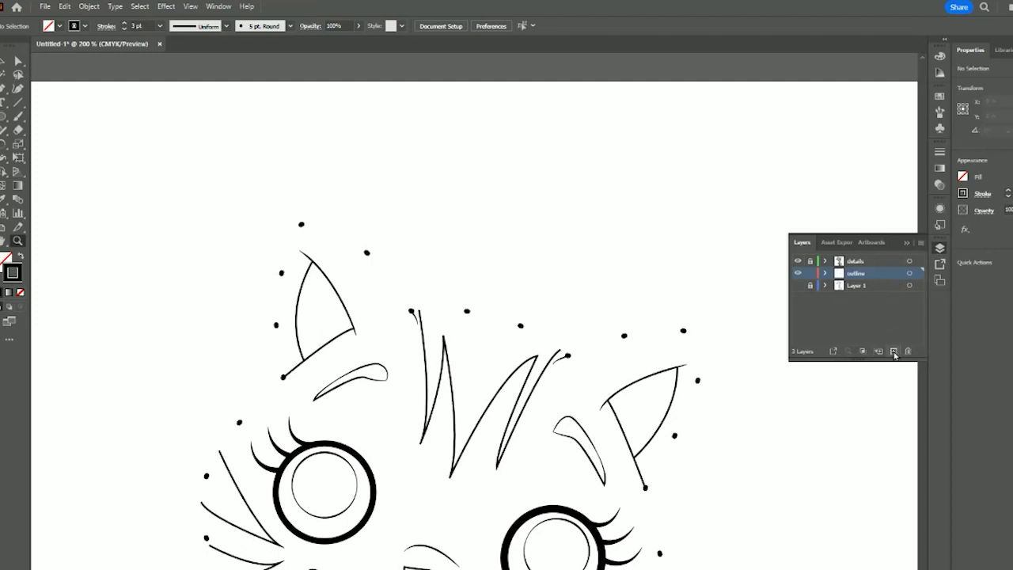
click(893, 351)
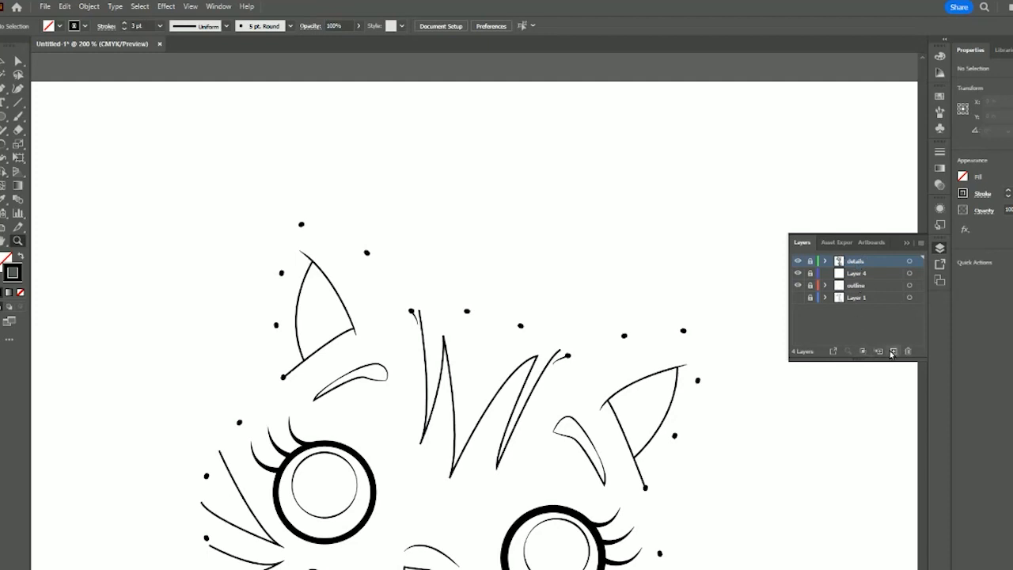
click(890, 351)
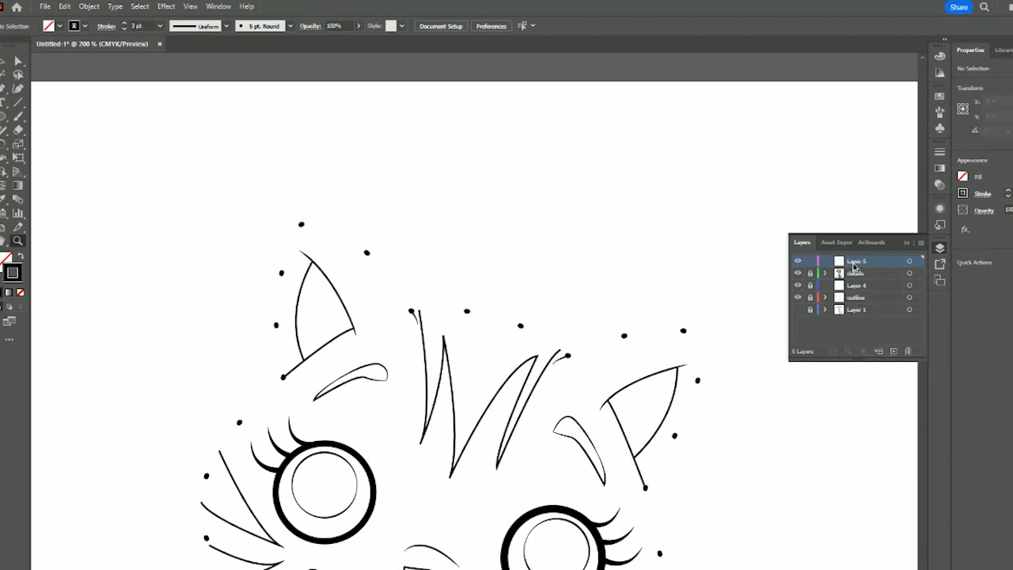
double_click(857, 261)
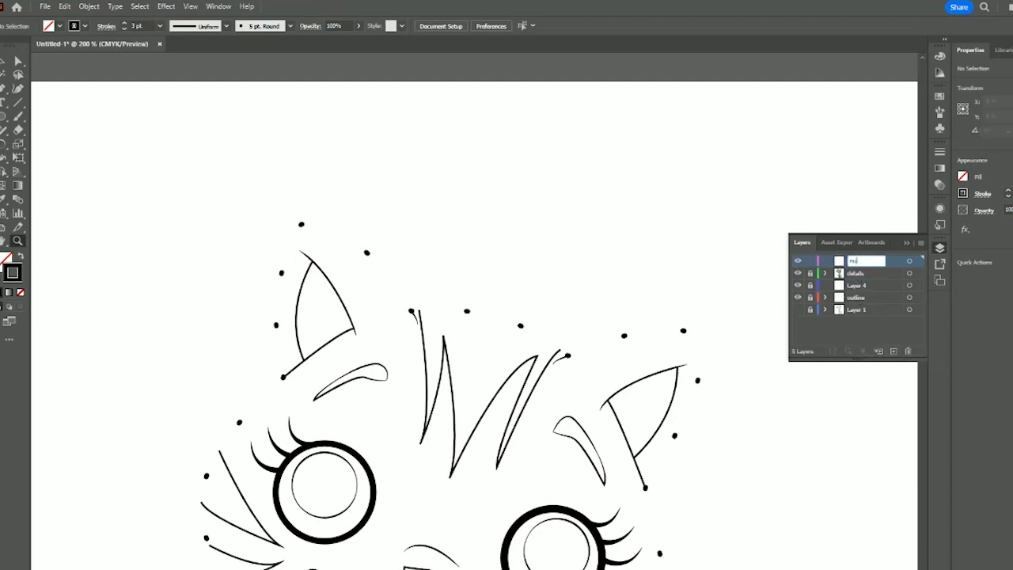
text(number)
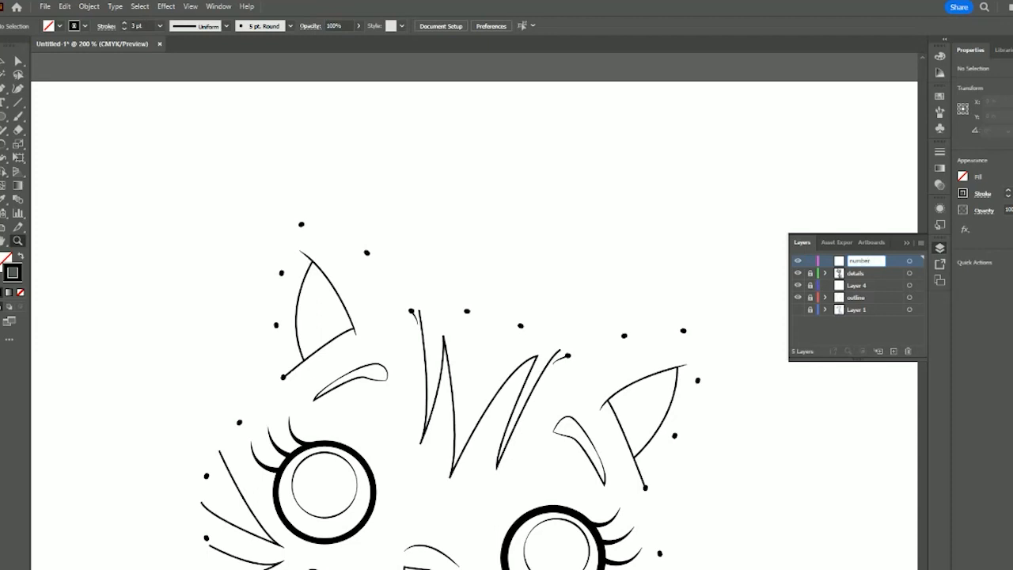
text(letters)
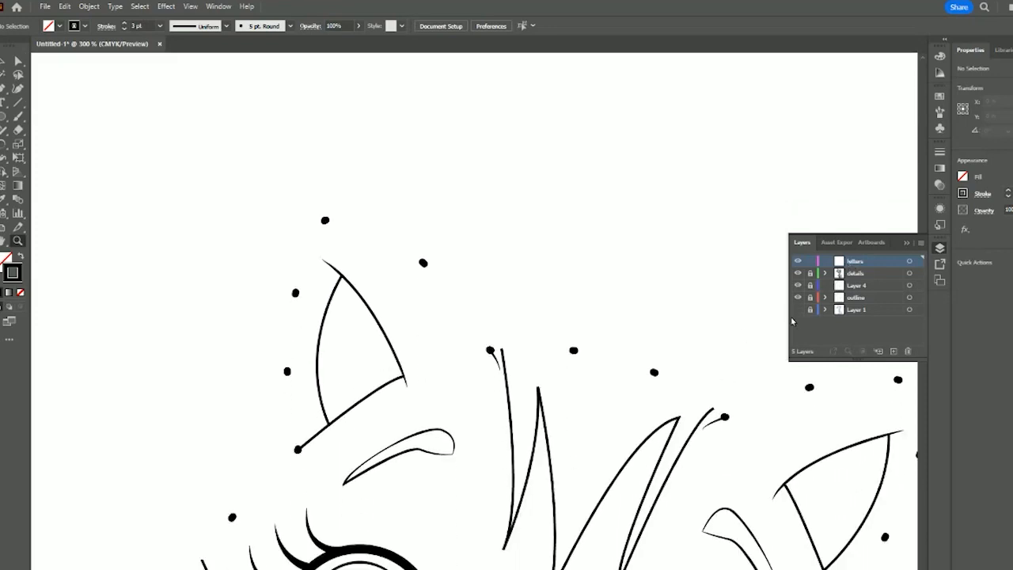
mouse_move(754, 310)
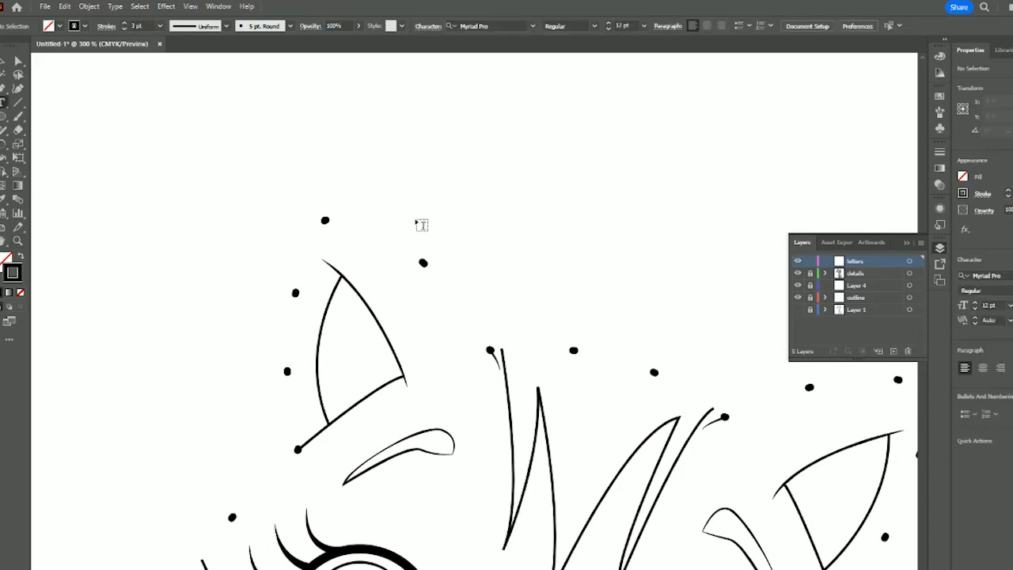
- Create an 'A' text label and position it just above the top dot
click(420, 224)
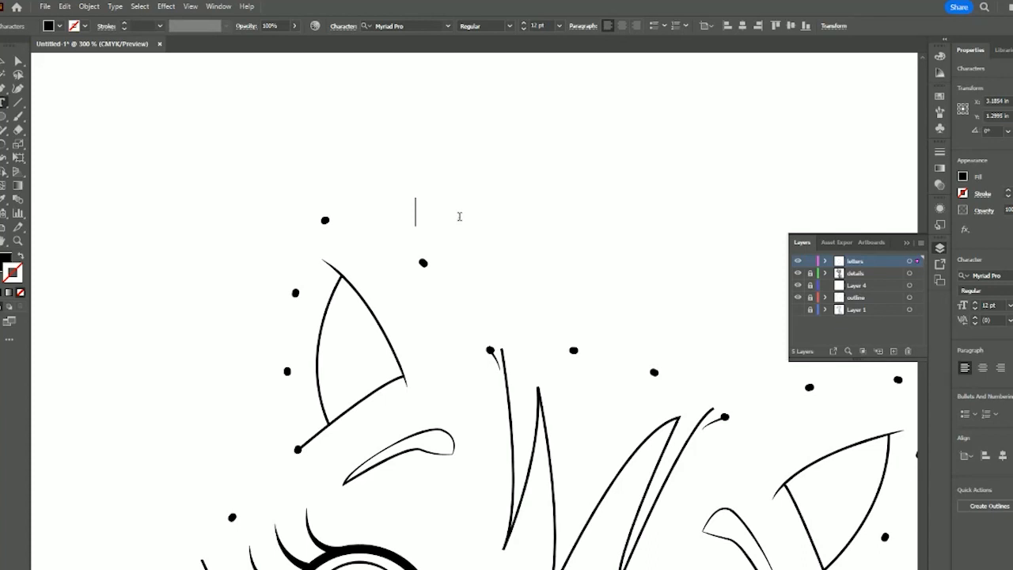
text(A)
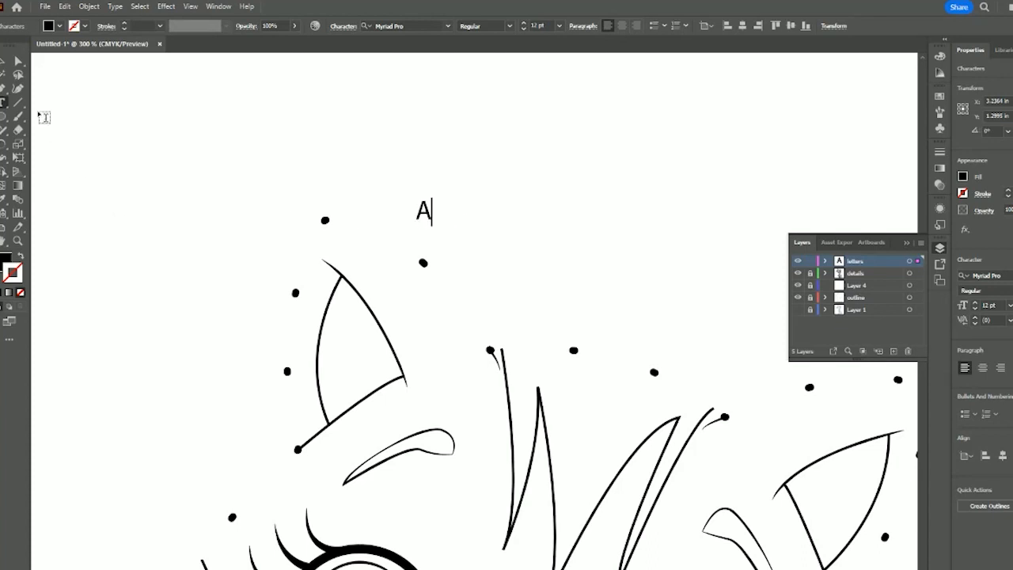
click(17, 61)
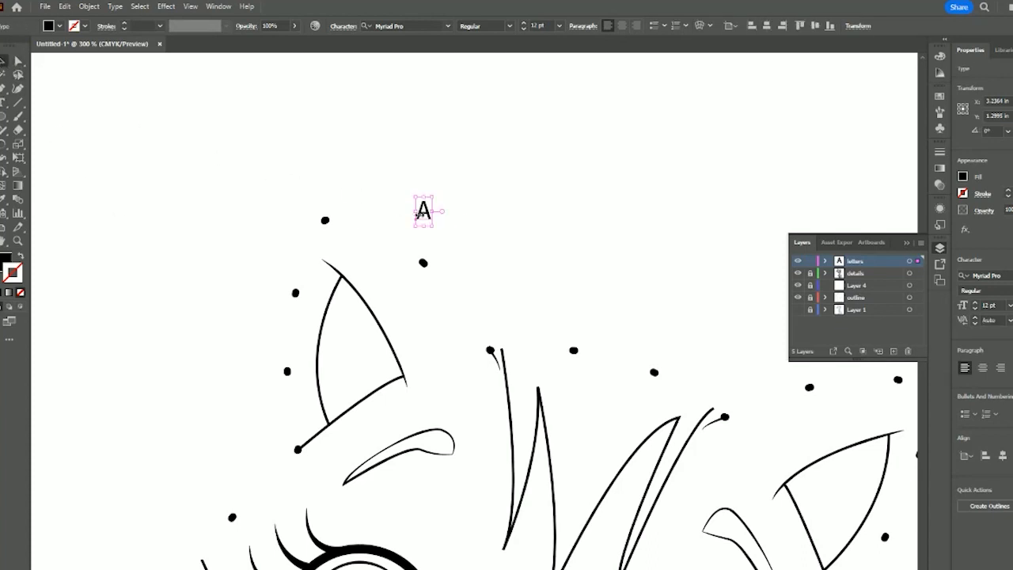
drag(423, 212, 320, 198)
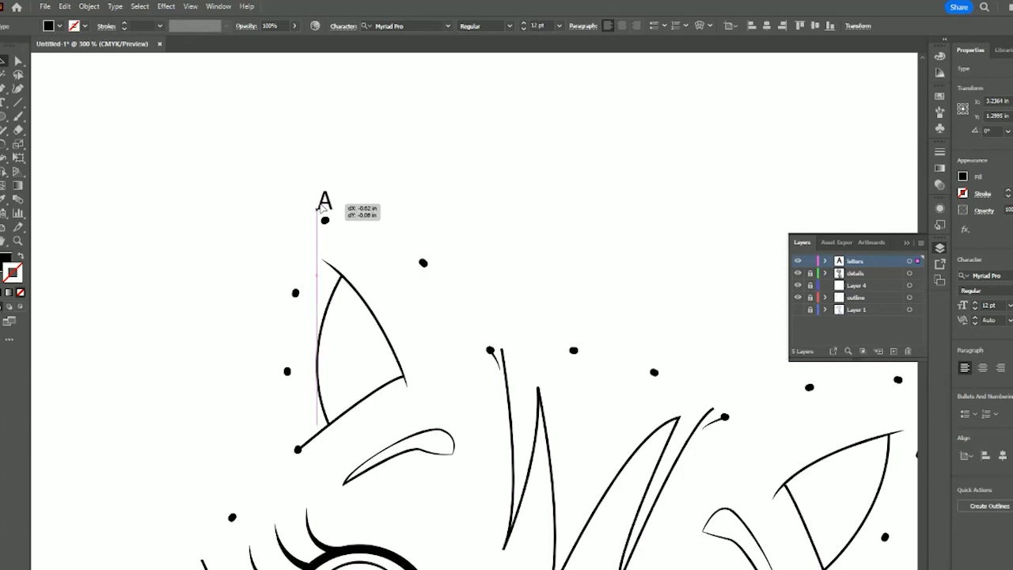
drag(323, 198, 324, 202)
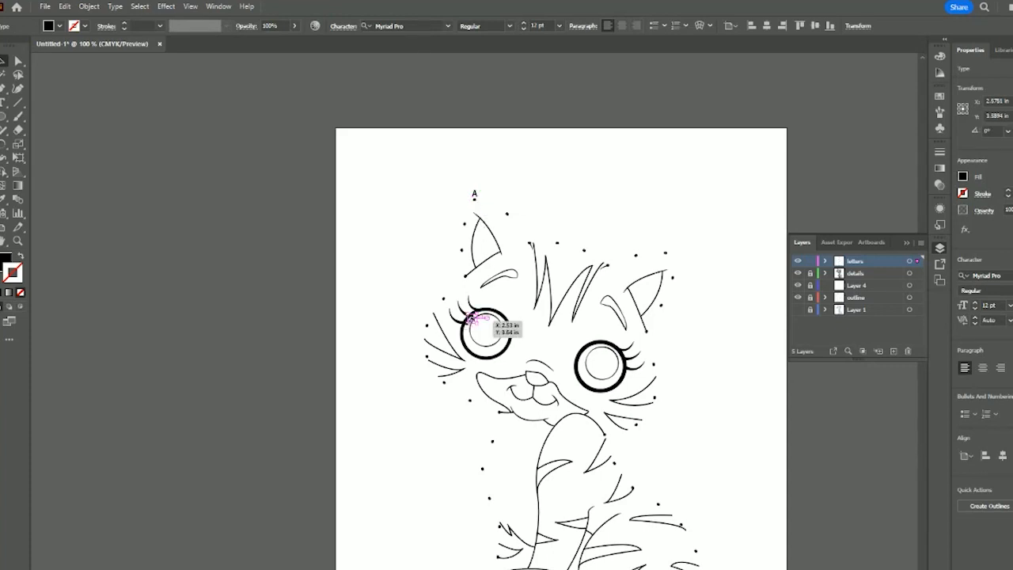
- Place copies of the A label beside other dots, including the left cheek dot
drag(474, 321, 463, 277)
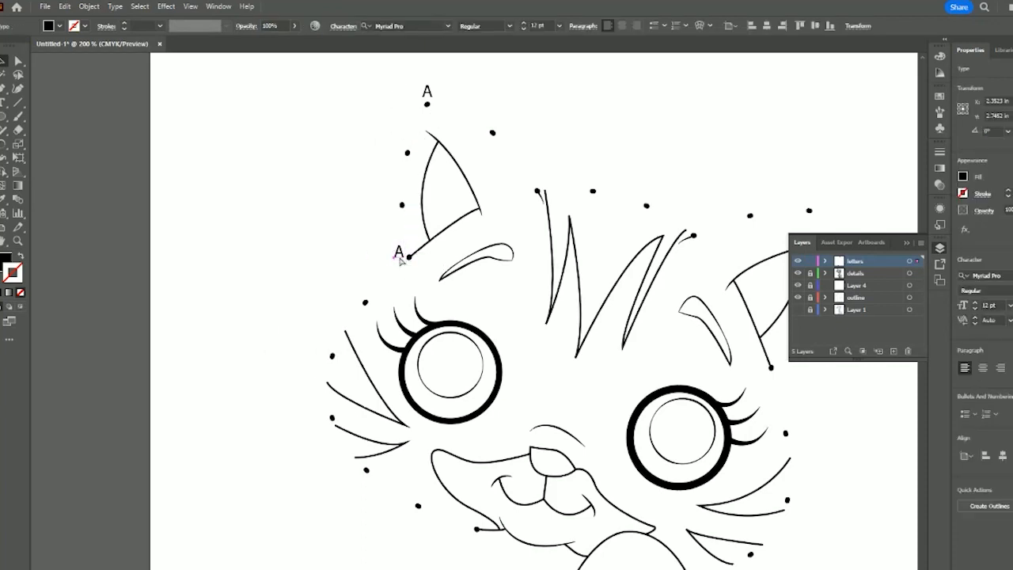
drag(400, 251, 307, 348)
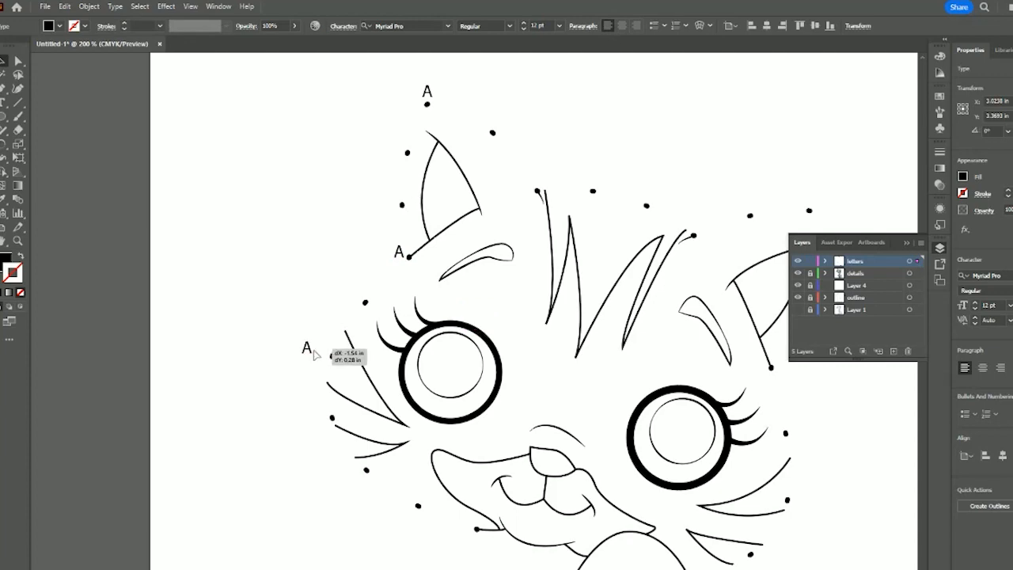
scroll(down, 3)
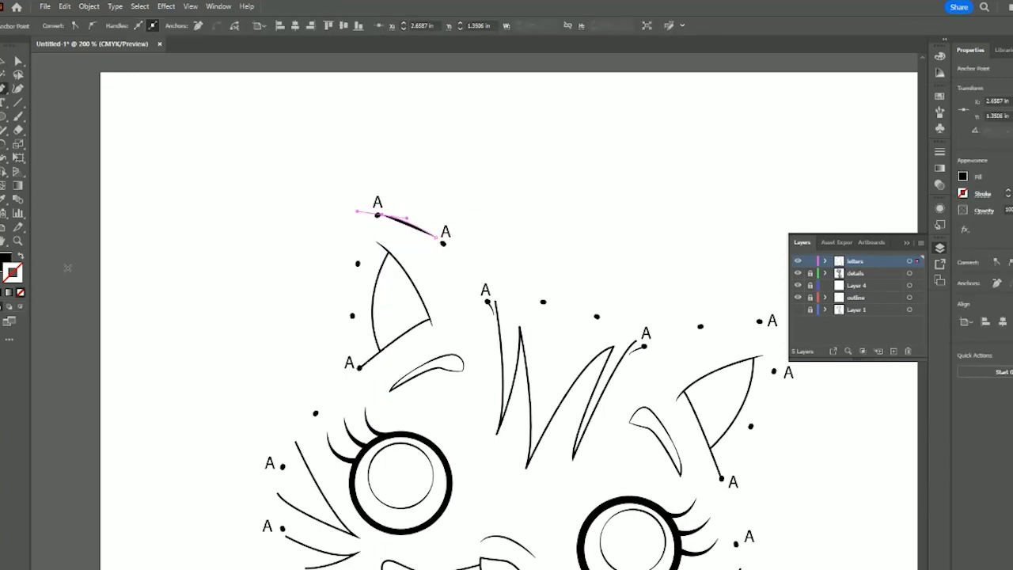
mouse_move(18, 212)
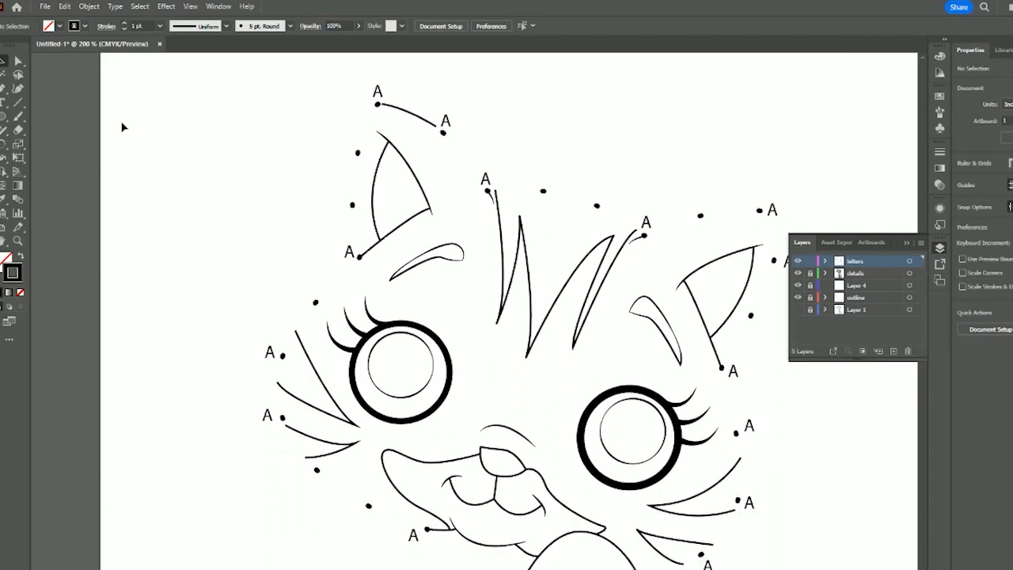
mouse_move(317, 234)
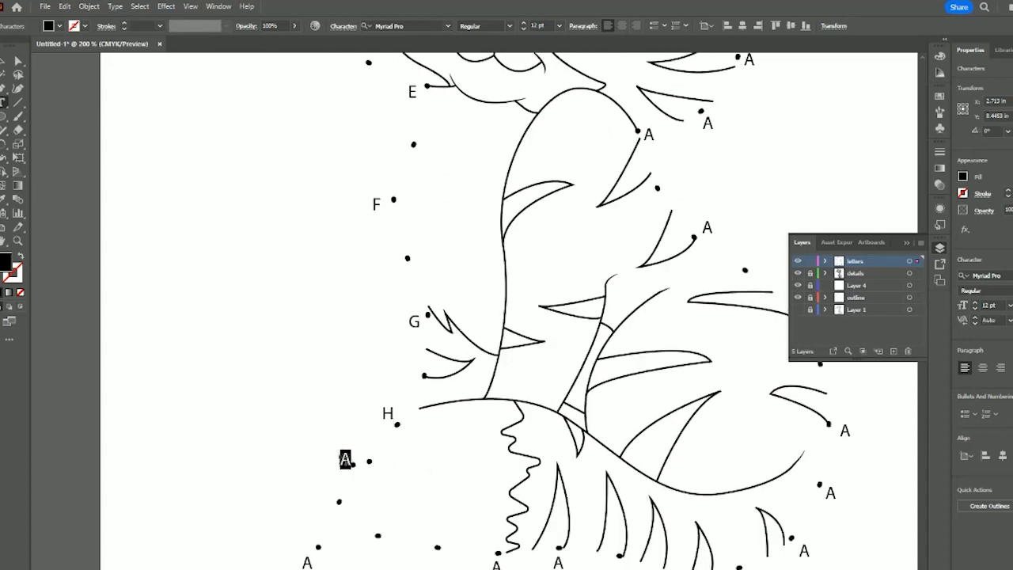
- Relabel the dot copies A–Z then 1–3, and zoom out to view the whole page
scroll(down, 3)
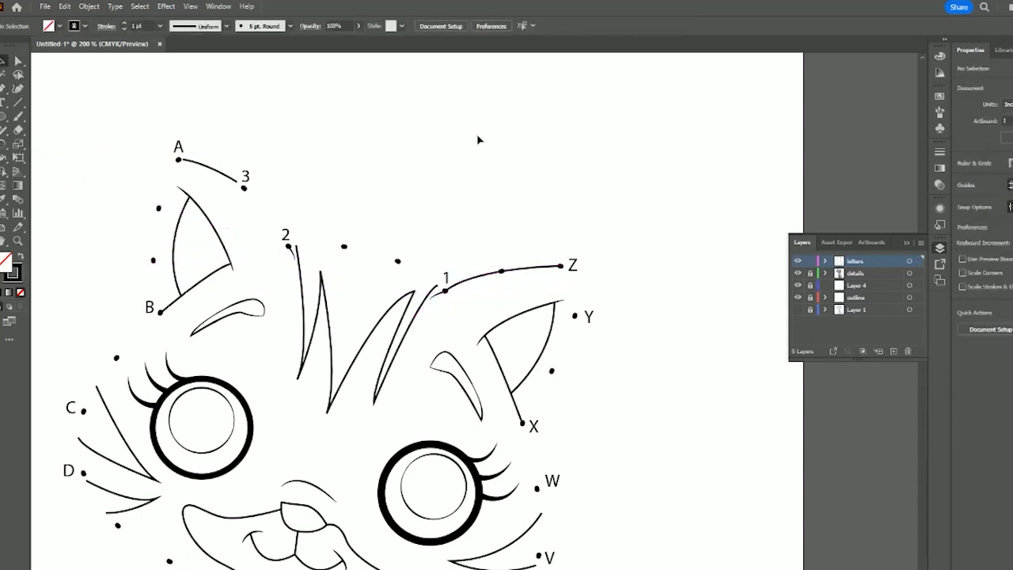
scroll(down, 3)
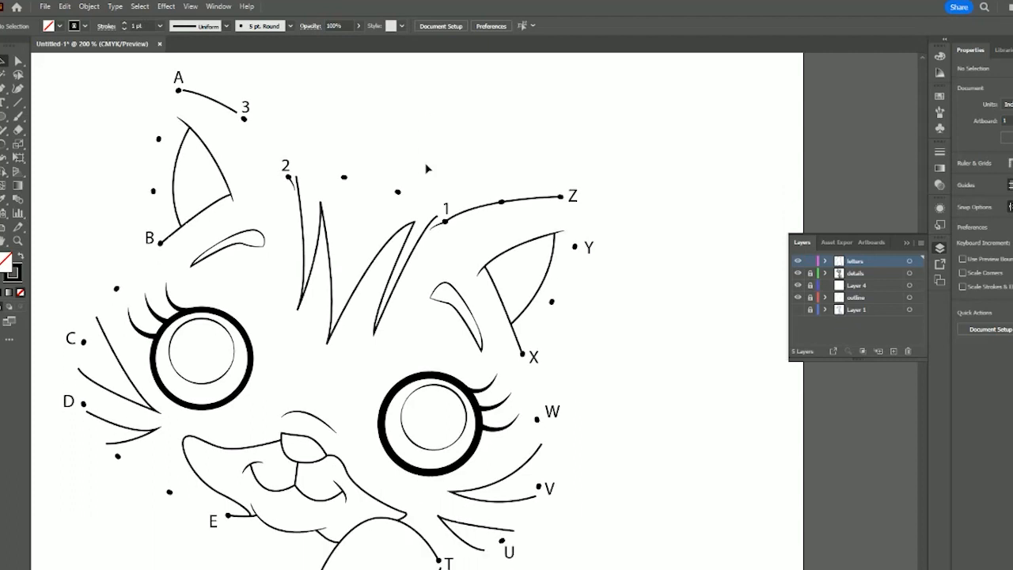
key(ctrl+-)
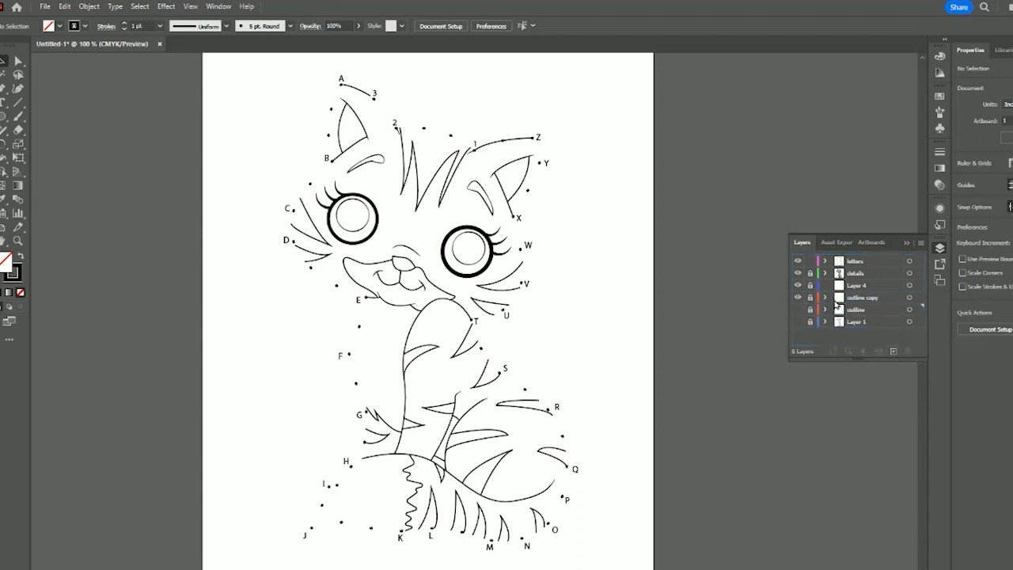
- Select the silhouette path on the duplicated outline layer
click(870, 297)
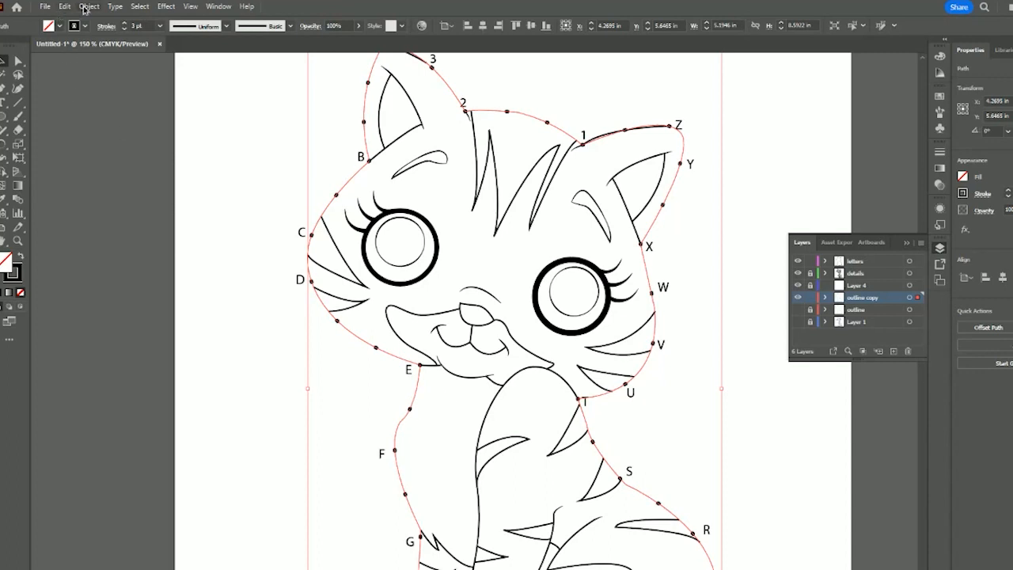
- Apply Object > Path > Outline Stroke to turn the copied dotted outline into filled dots
click(89, 7)
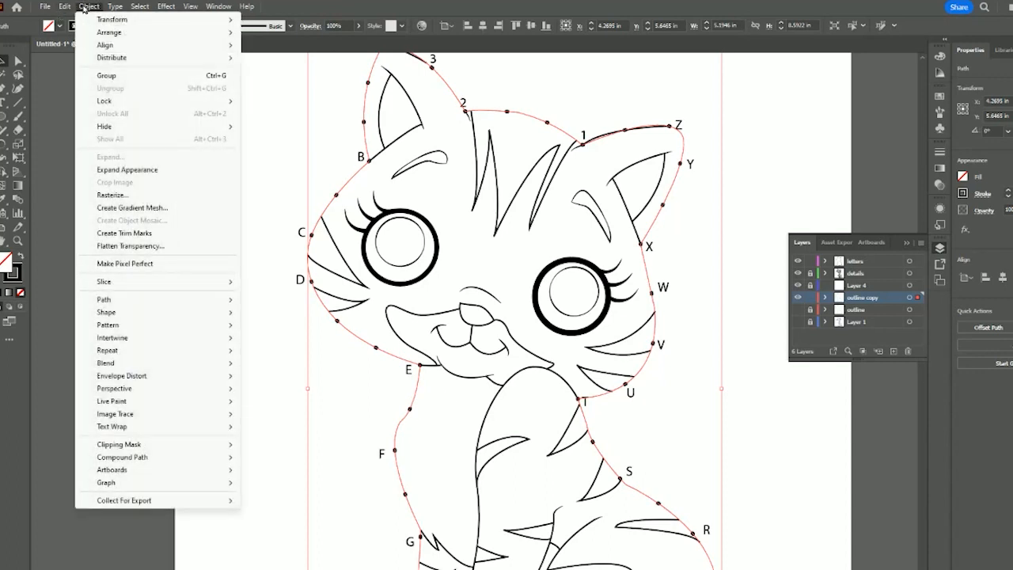
click(62, 6)
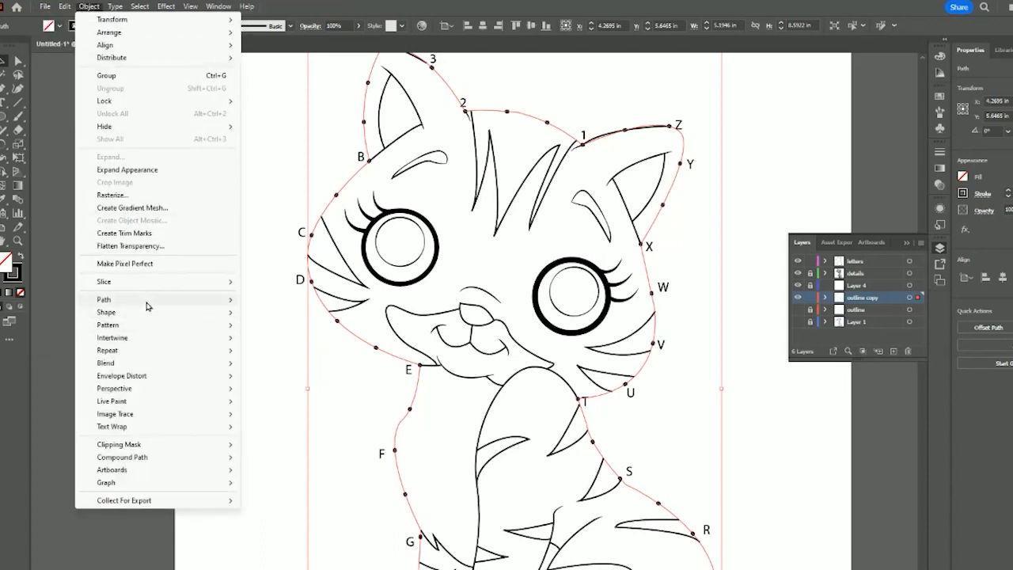
click(104, 299)
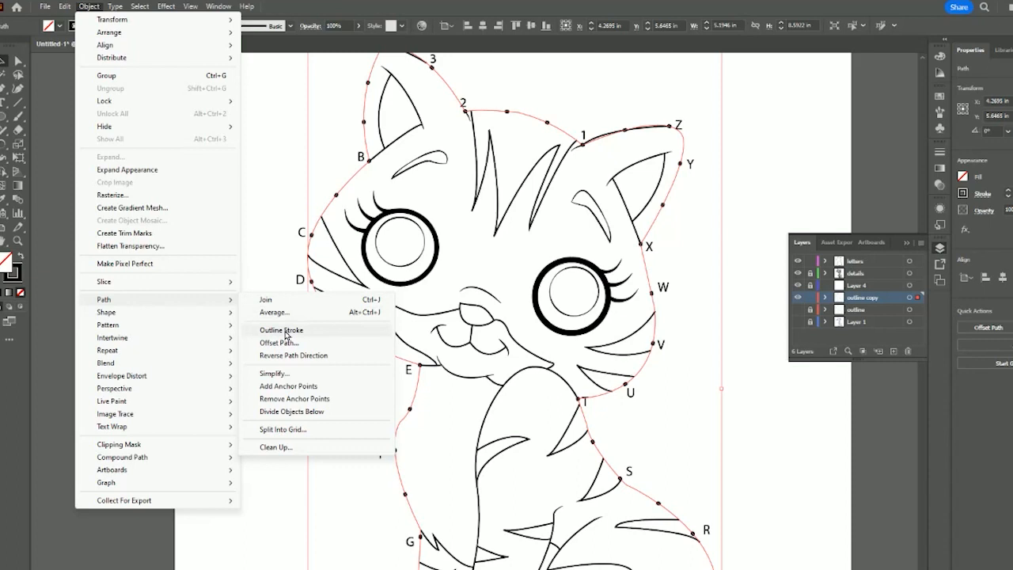
click(281, 329)
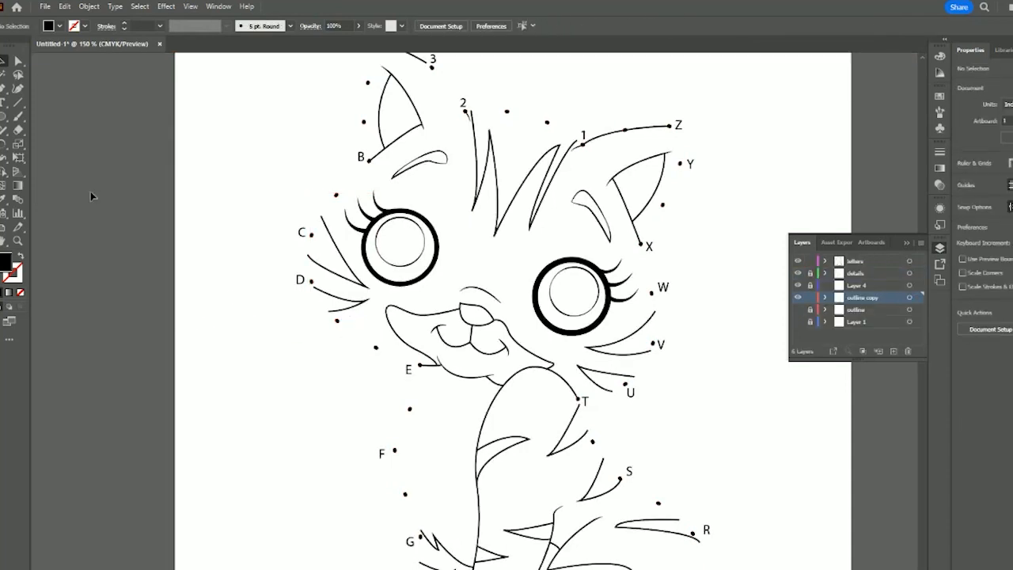
right_click(377, 355)
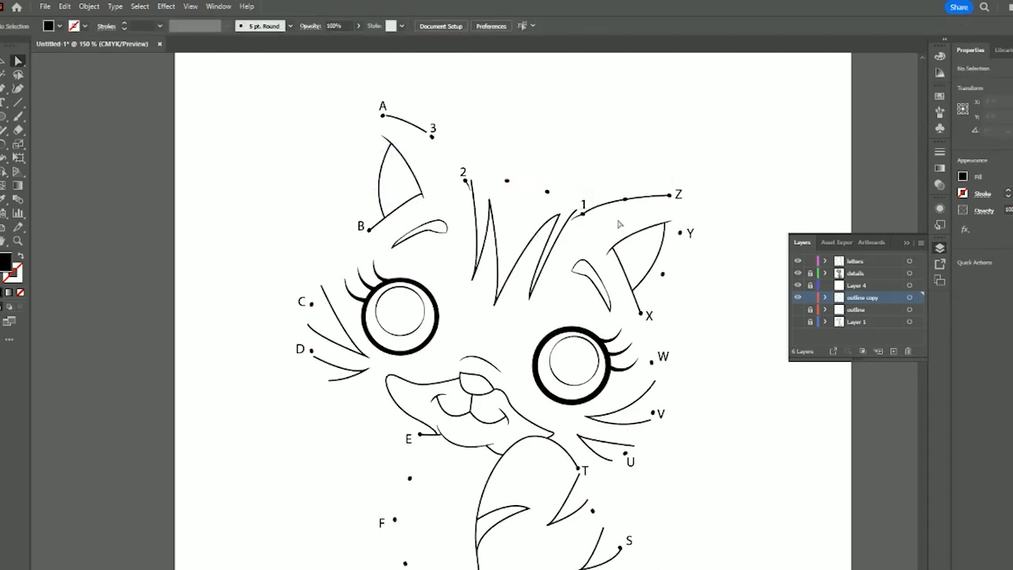
scroll(down, 3)
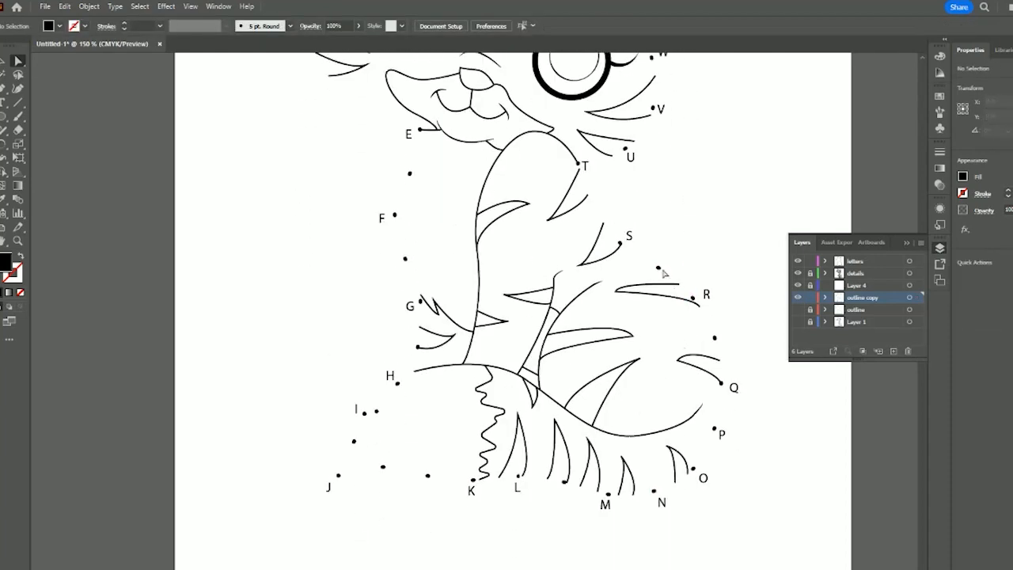